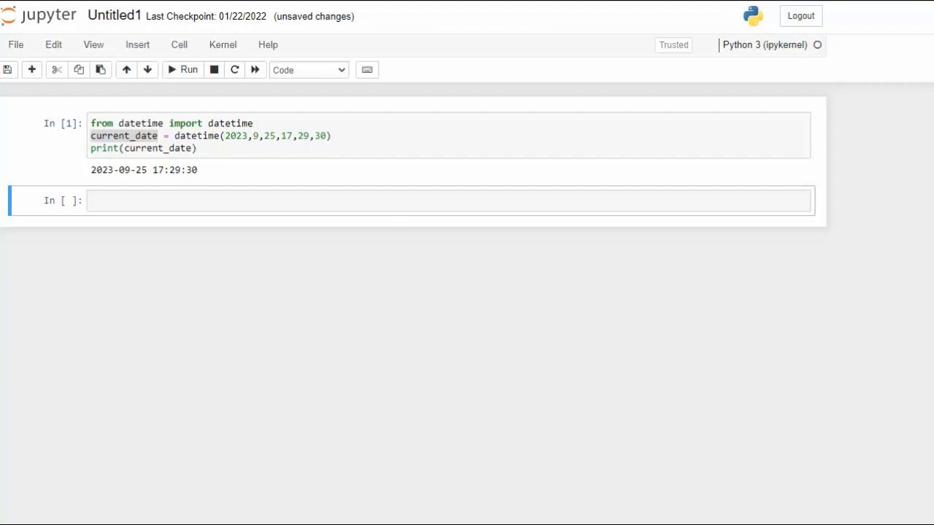
mouse_move(265, 500)
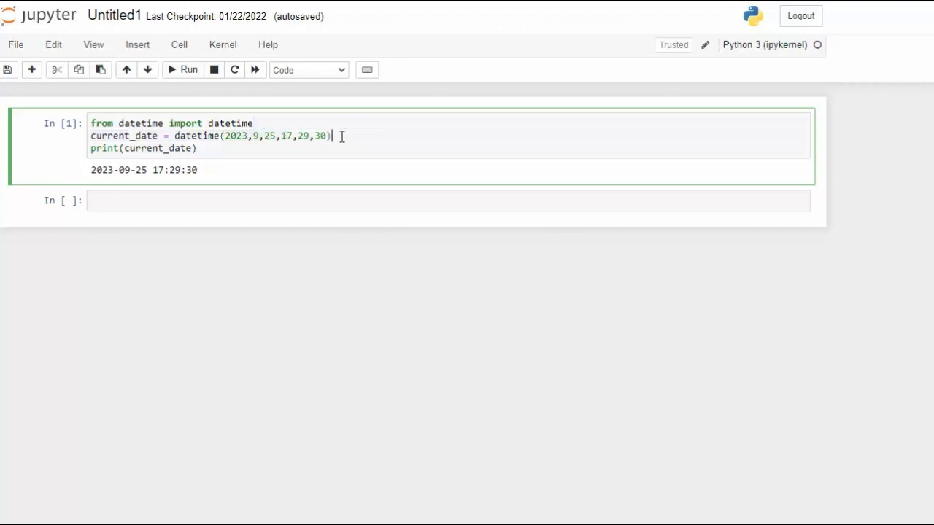
Add a cell printing current_date.strftime('%m/%d/%y') and run it, giving 09/25/23
double_click(124, 135)
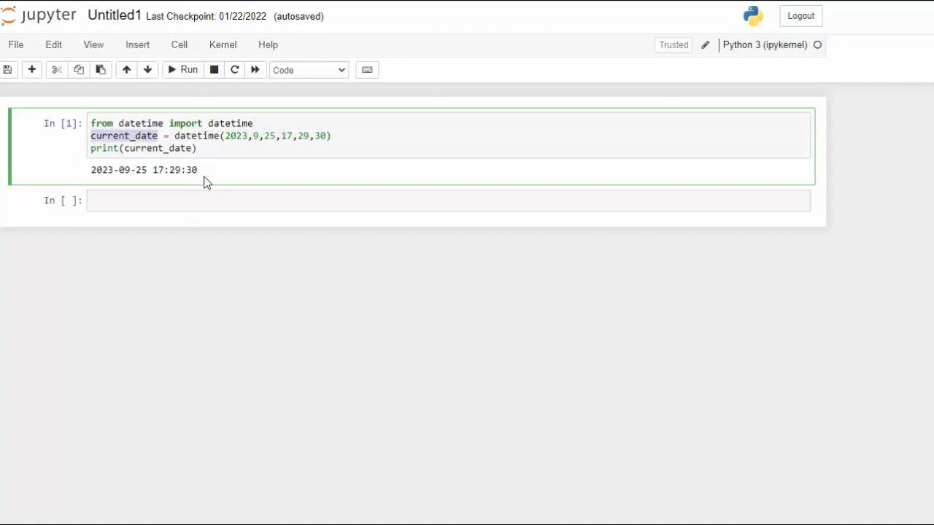
triple_click(144, 169)
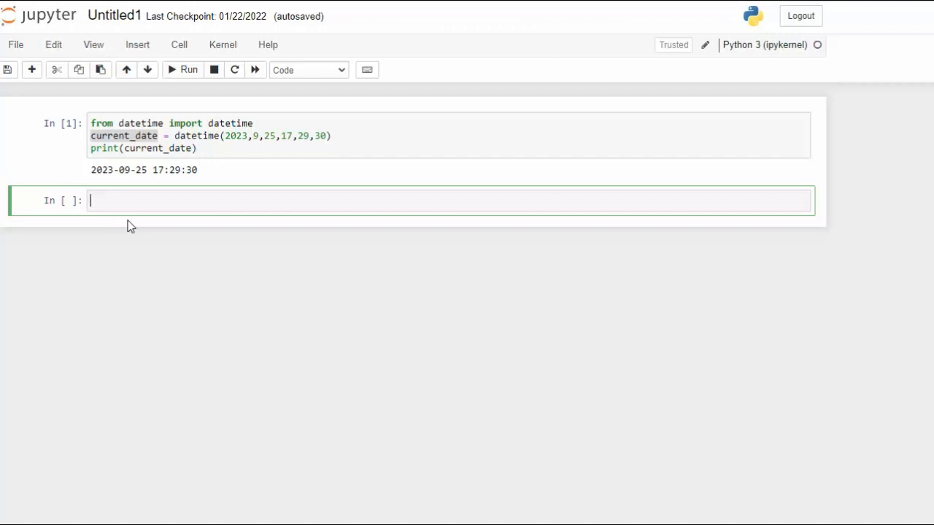
type("print(current_date.strftime('%m/%d/%y'))")
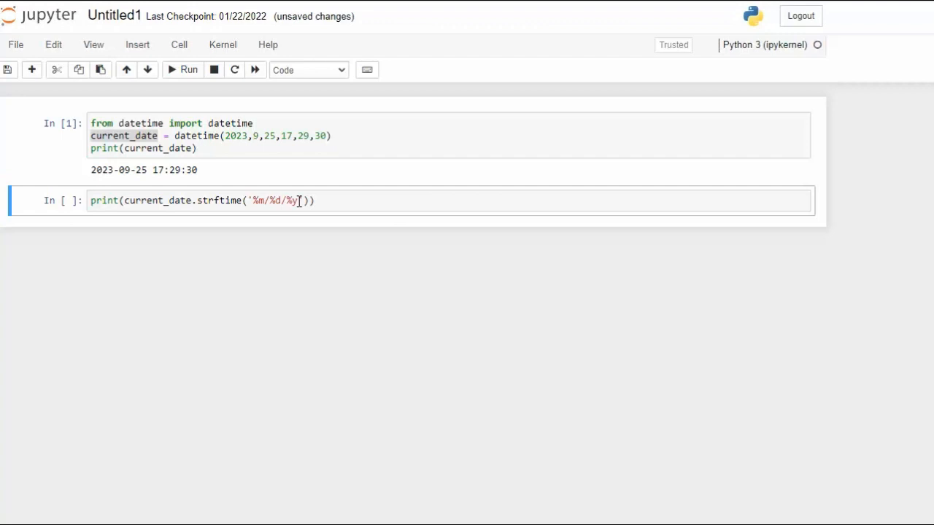
left_click(270, 200)
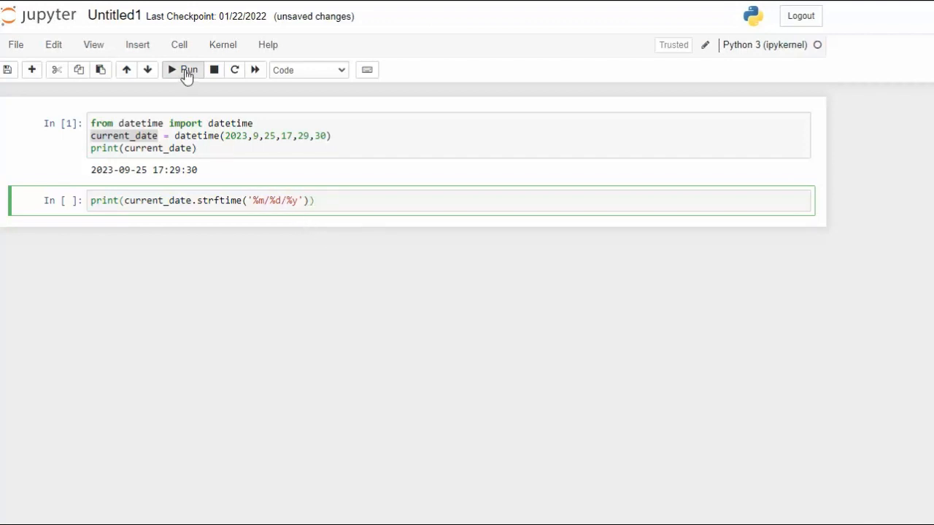
left_click(181, 69)
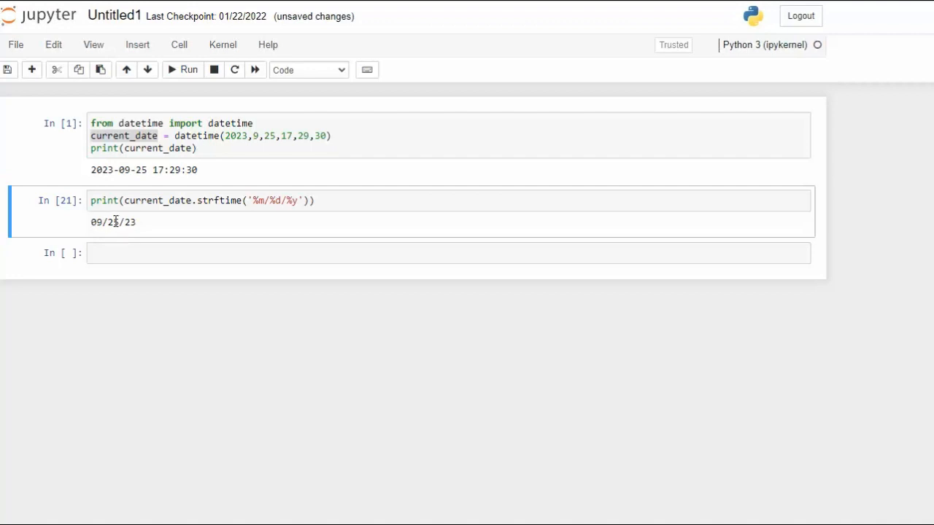
double_click(130, 222)
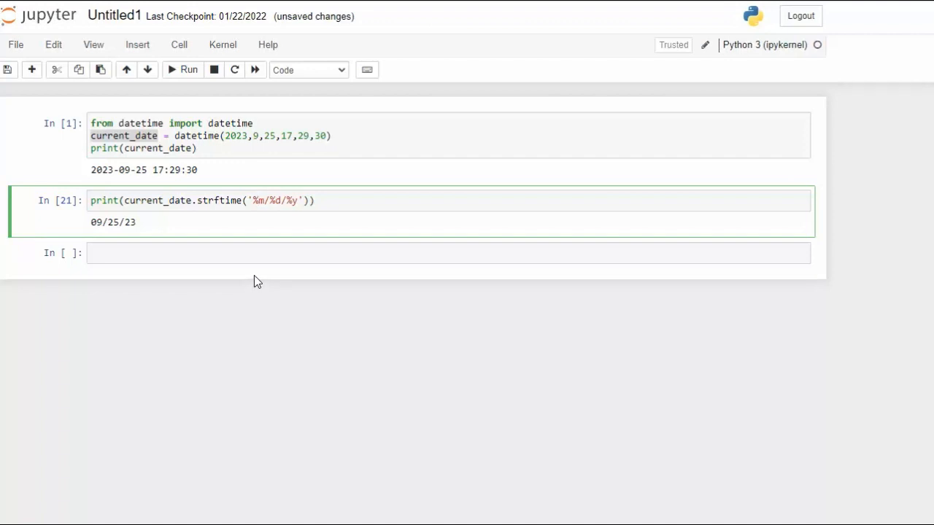
mouse_move(257, 286)
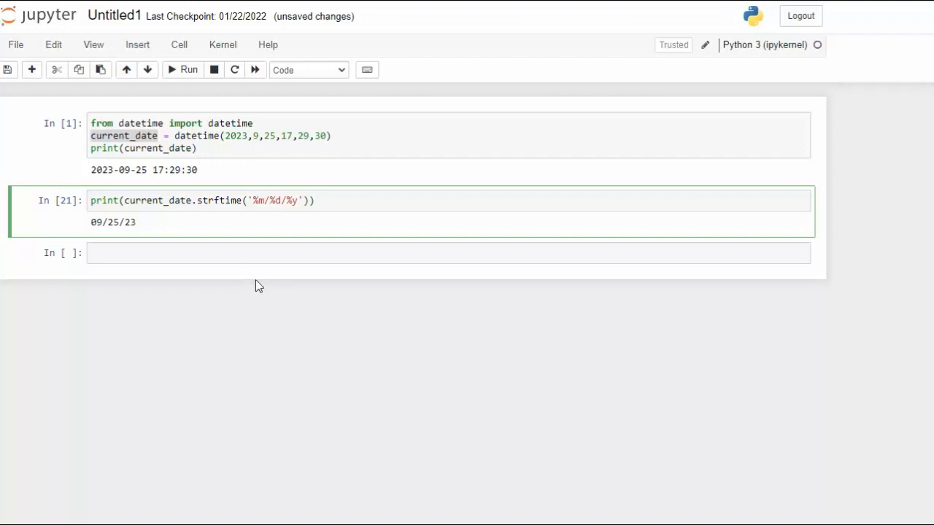
Change the format string to '%#m/%d/%Y' and rerun, printing 9/25/2023
type("#")
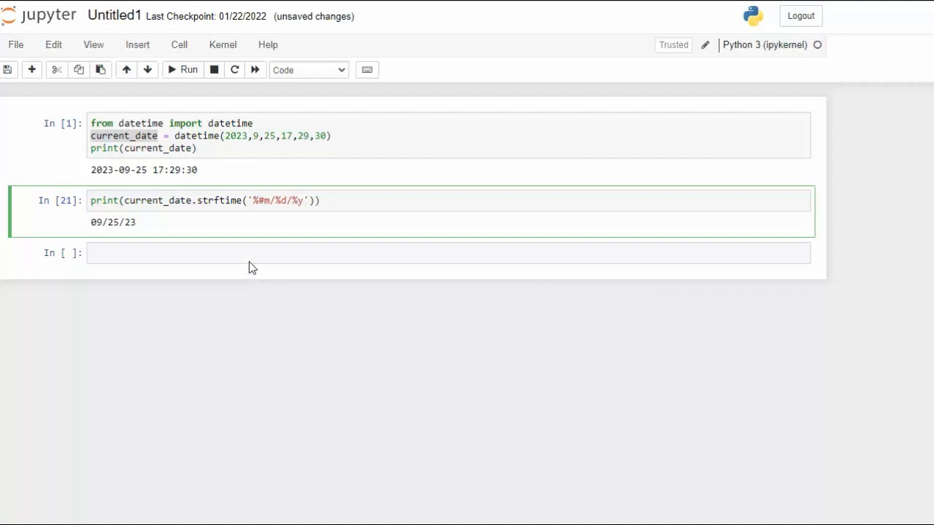
mouse_move(173, 70)
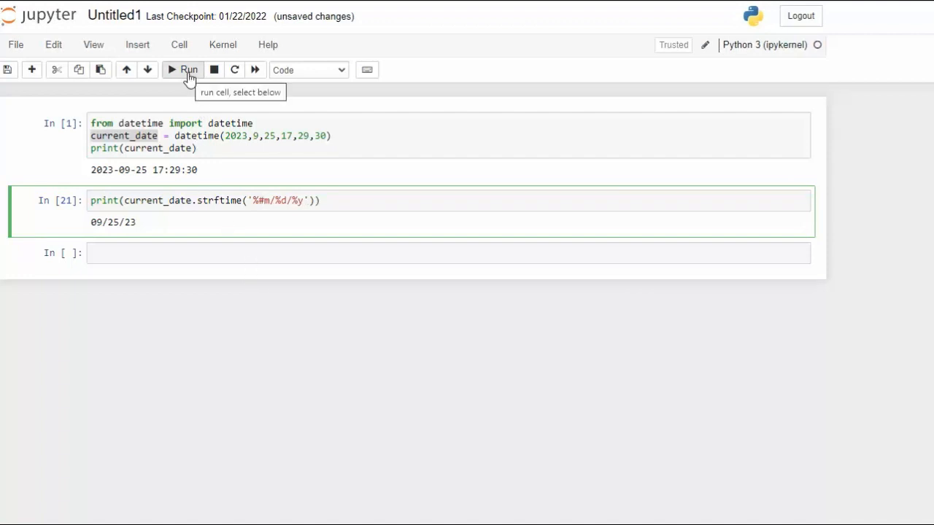
left_click(173, 70)
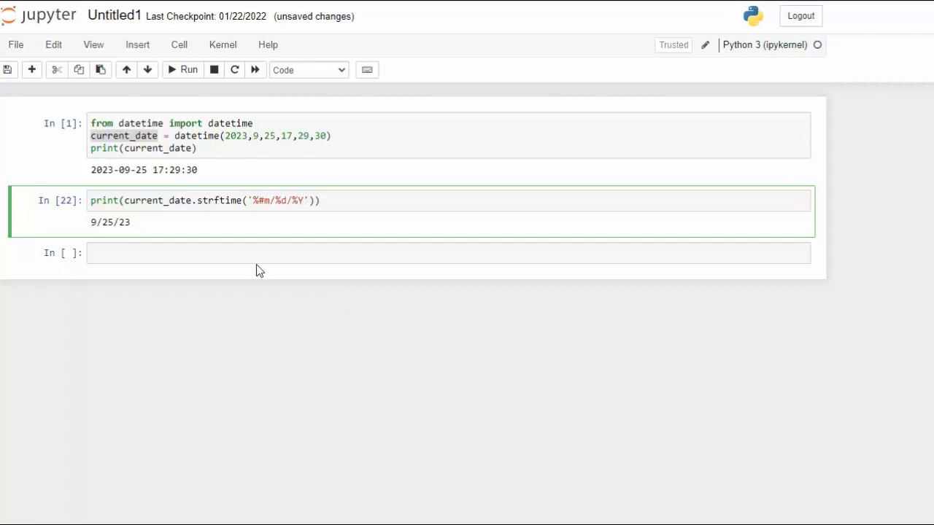
left_click(188, 70)
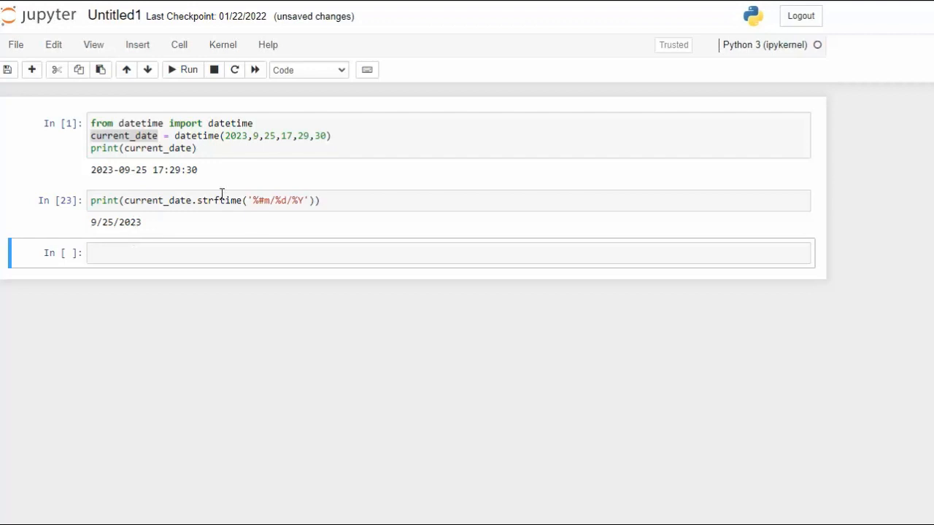
double_click(218, 200)
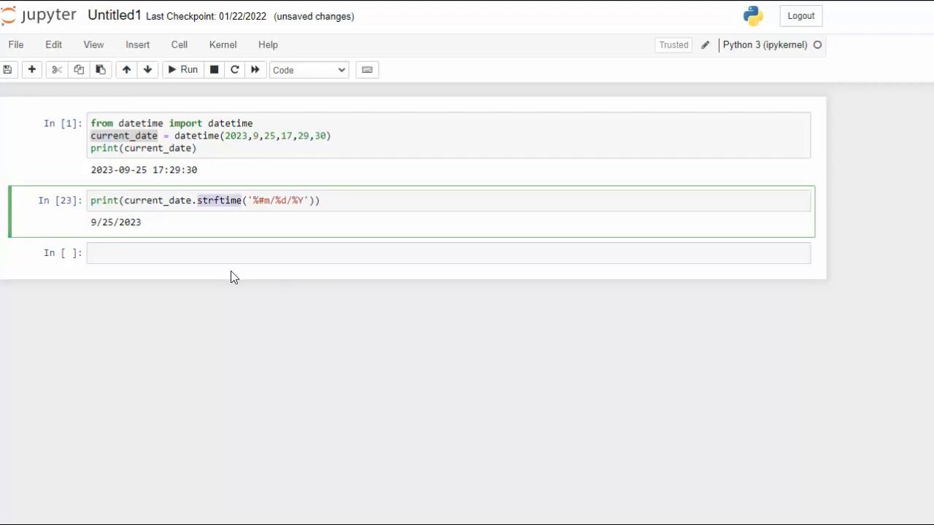
mouse_move(391, 412)
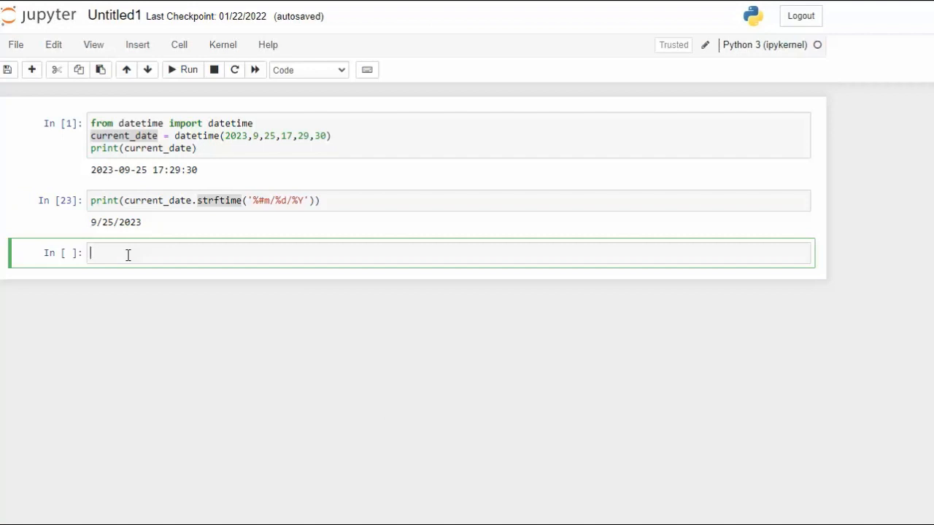
Add a cell with day = current_date.day and print(type(day)), showing <class 'int'>
type("day = 0")
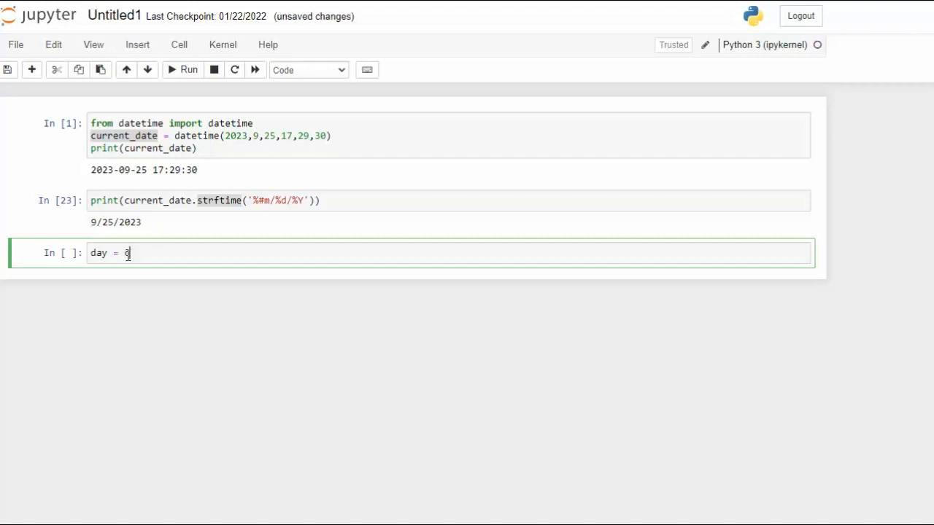
type("current_date.day")
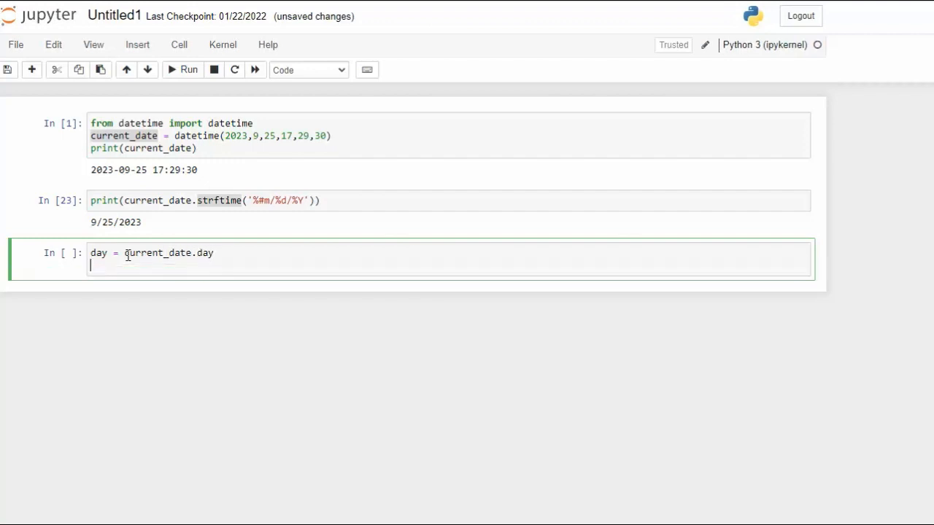
type("print(type(day")
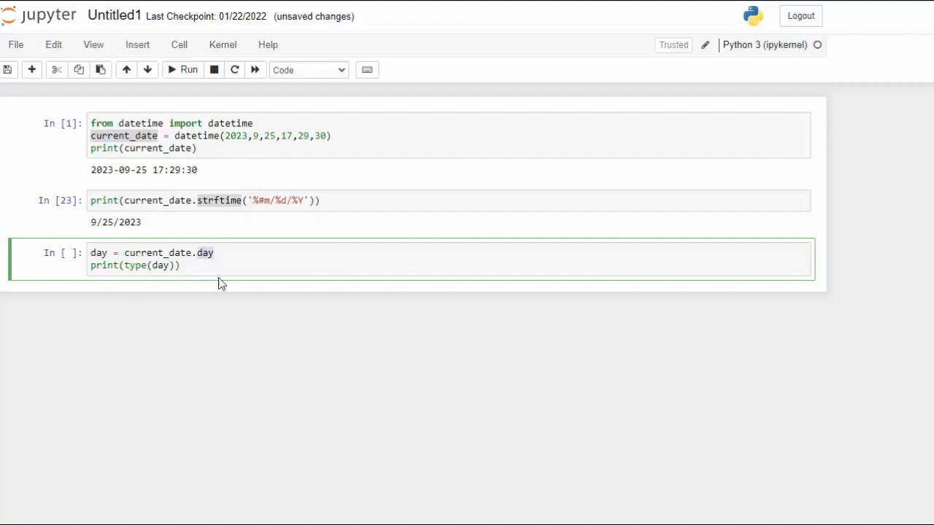
mouse_move(204, 285)
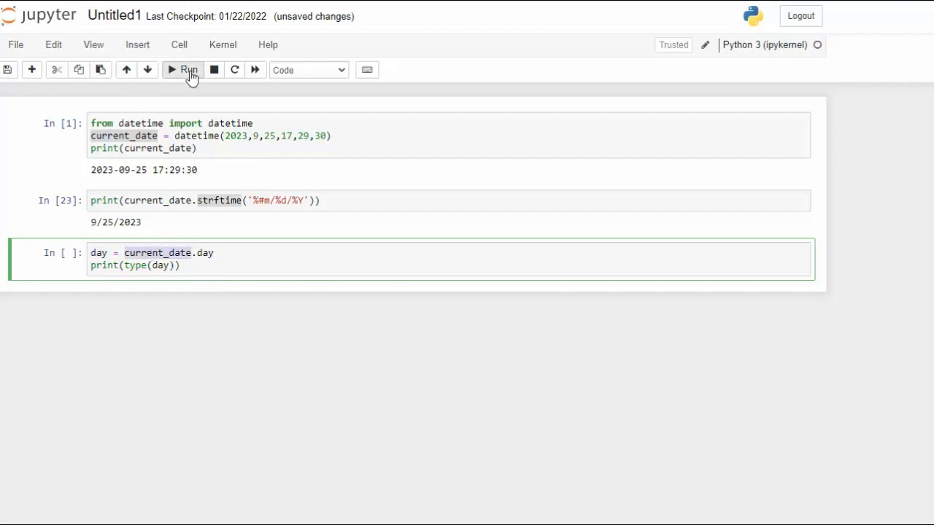
left_click(189, 70)
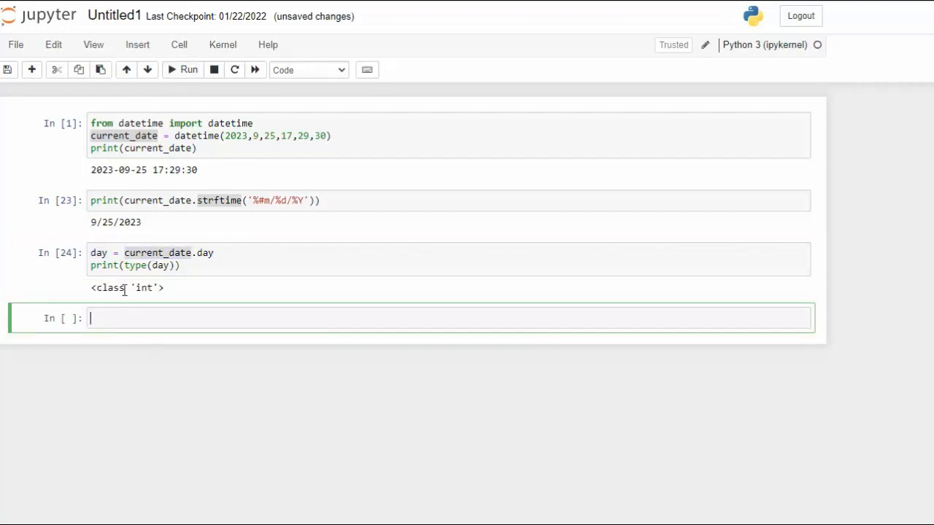
double_click(144, 287)
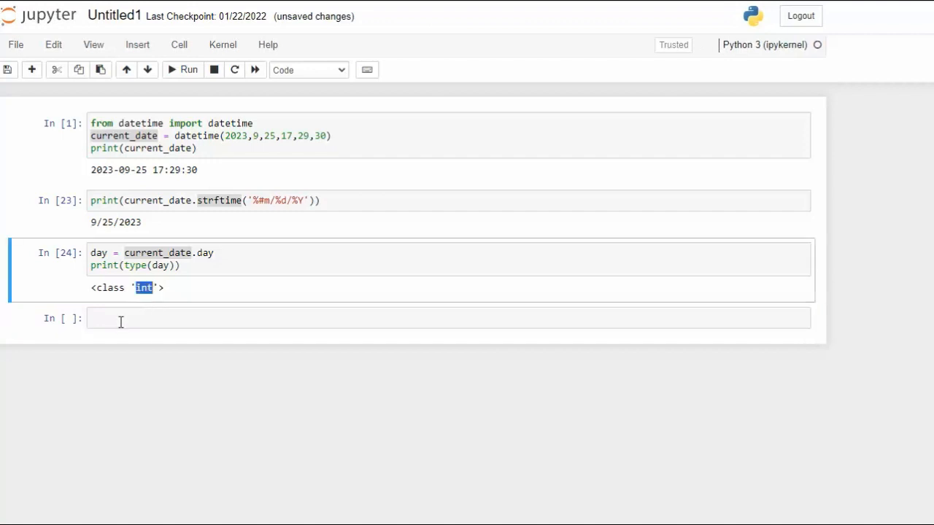
In a new cell, assign day = current_date.strftime('%d')
type("day")
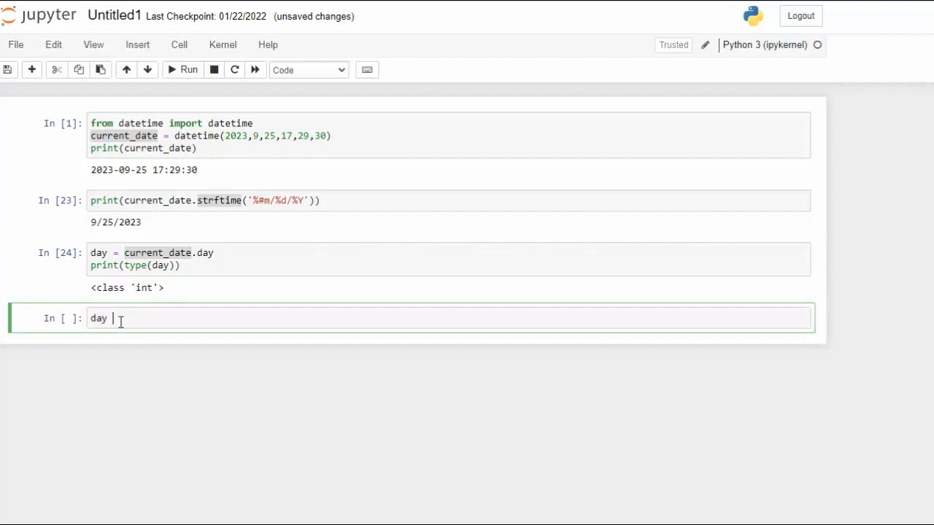
type("=curre")
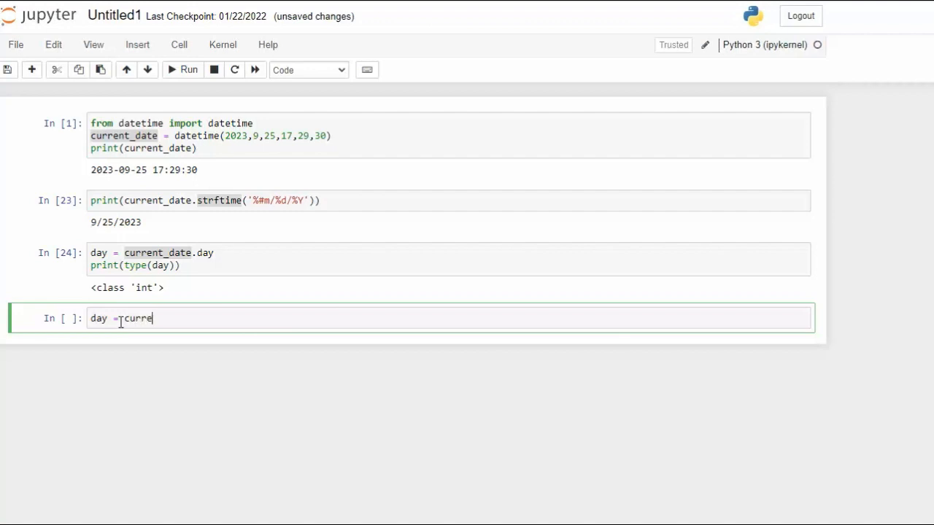
type("nt_date")
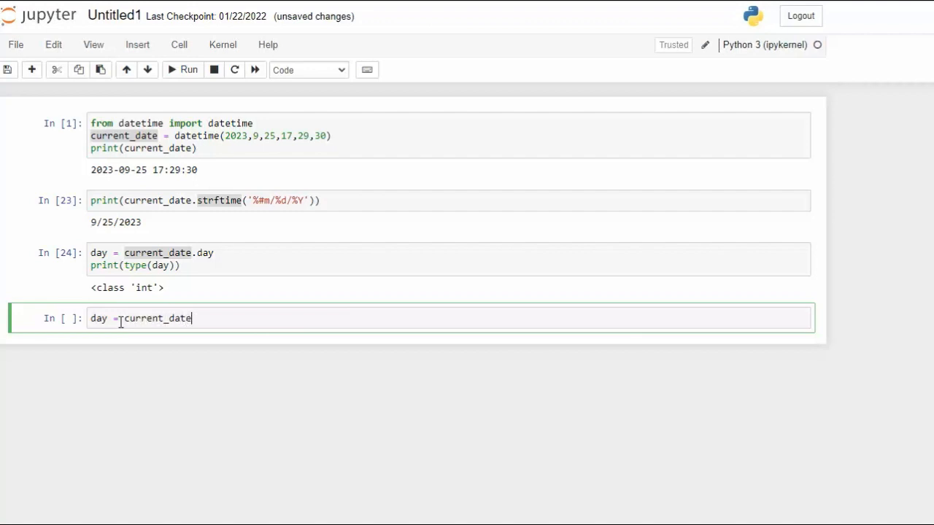
type(".s")
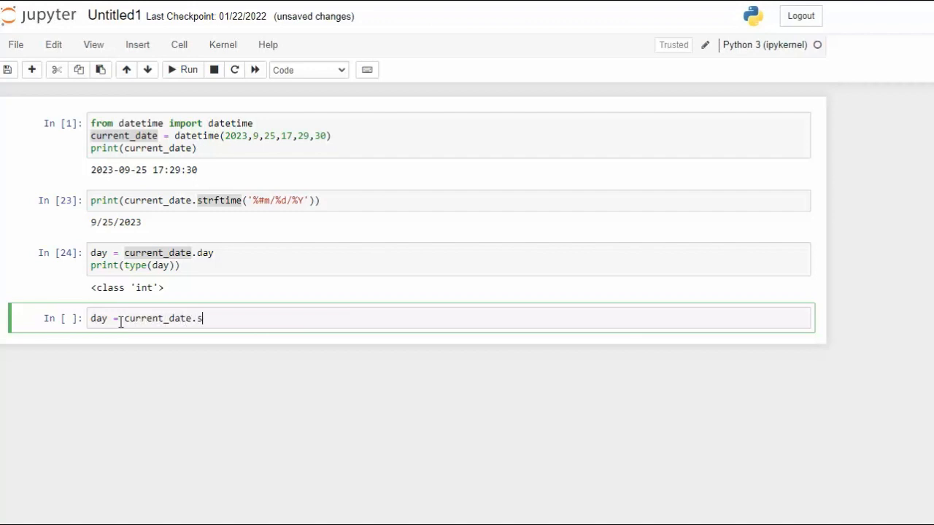
type("trftime('%d")
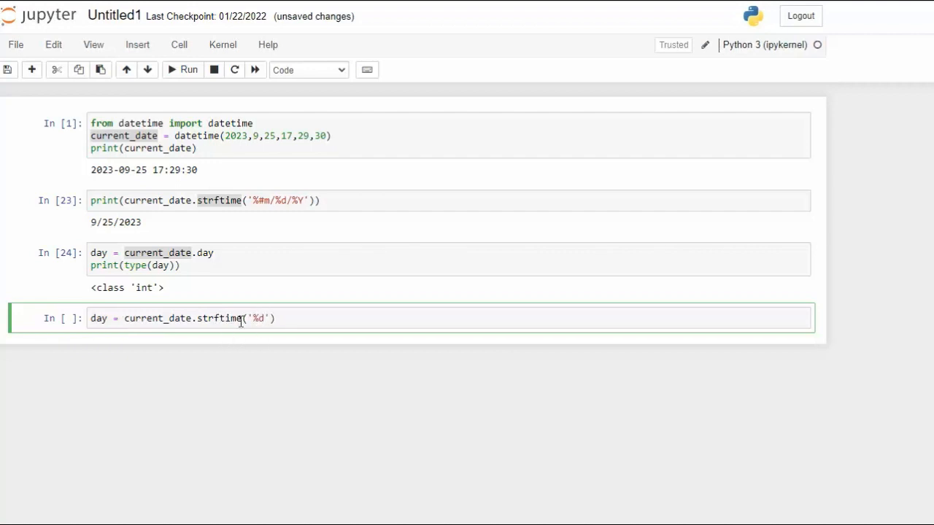
double_click(157, 318)
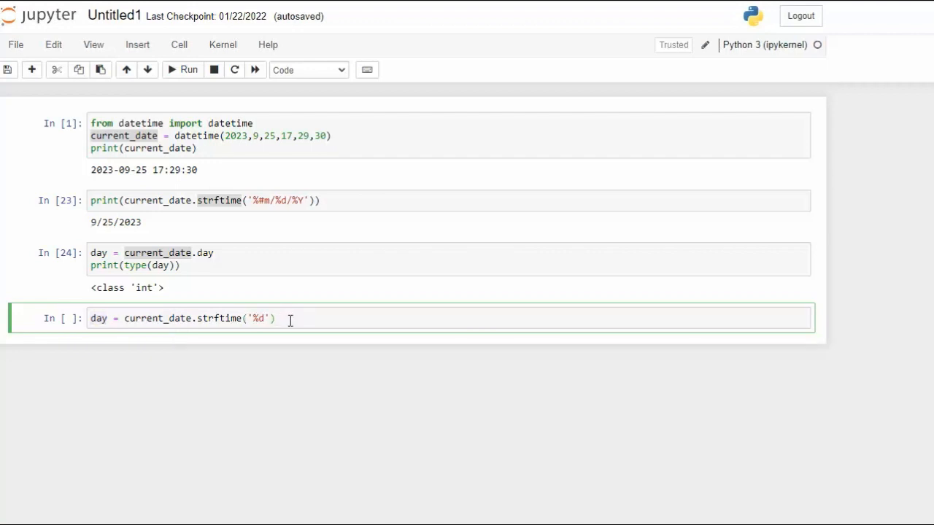
Print day and type(day), showing 25 and <class 'str'>
type("p")
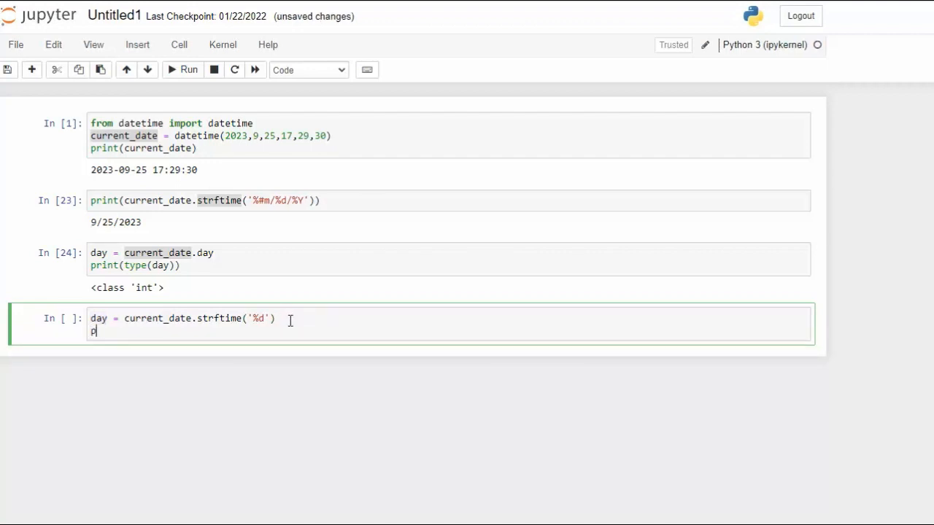
type("rint(day)")
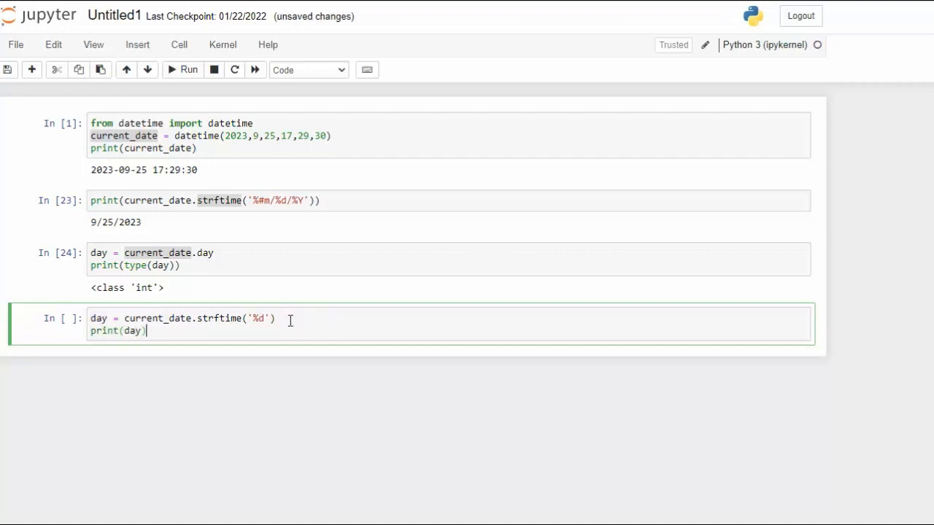
type("print(t)")
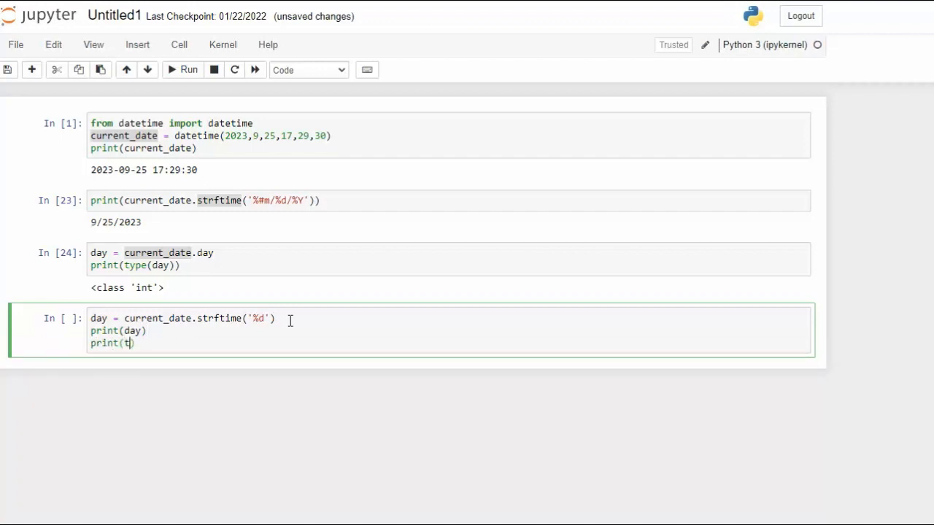
type("ype()")
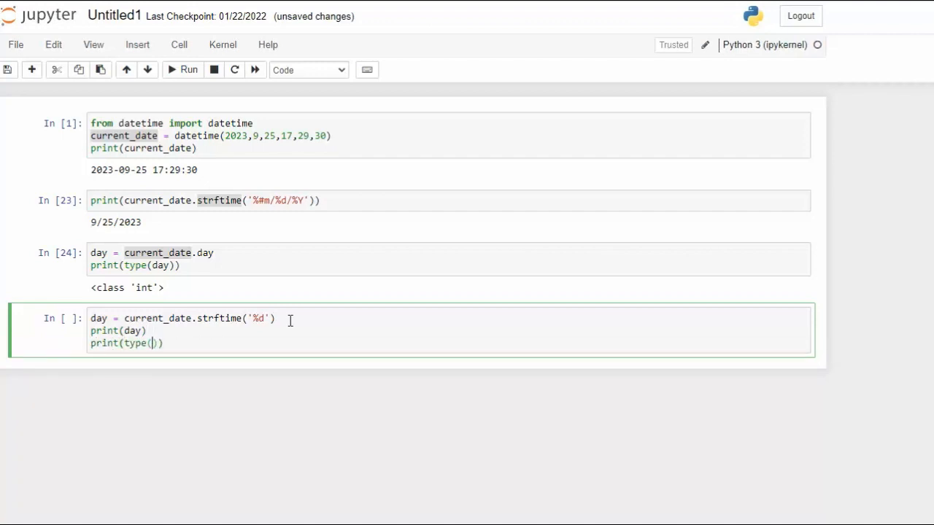
type("day")
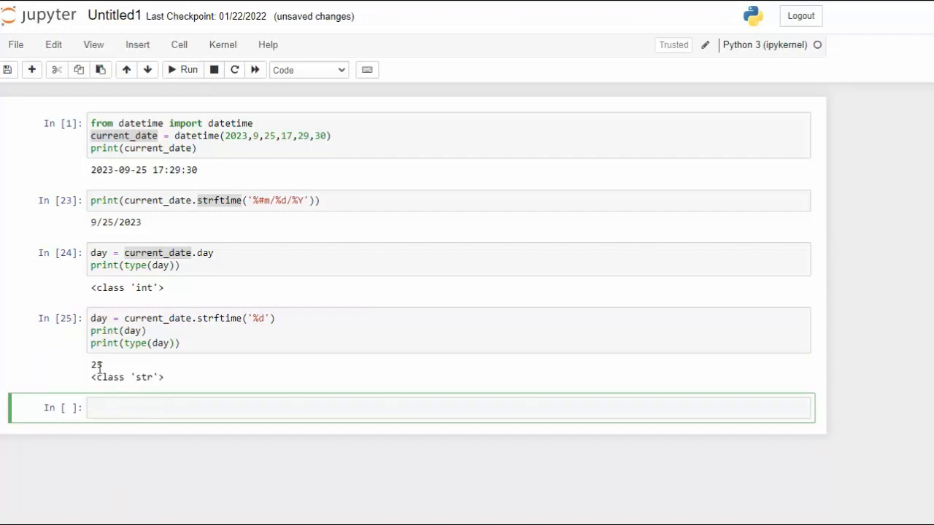
left_click(146, 377)
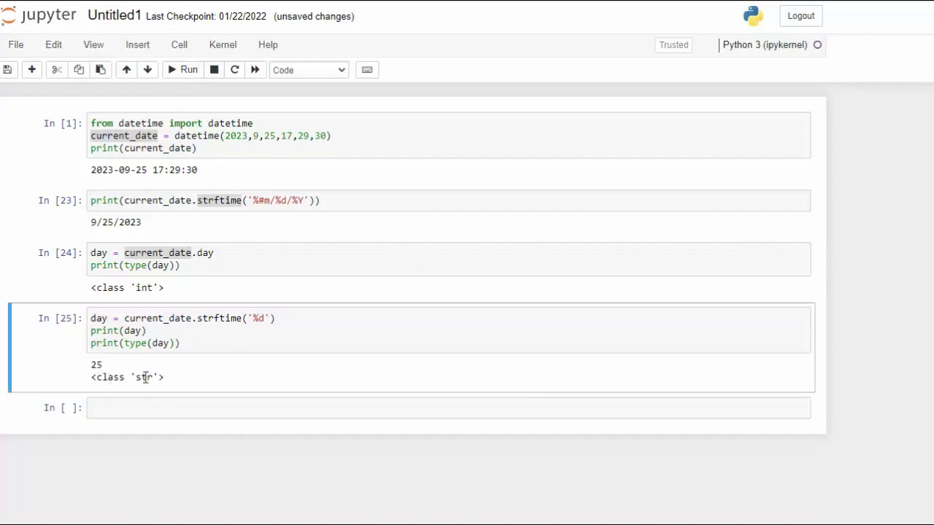
double_click(146, 377)
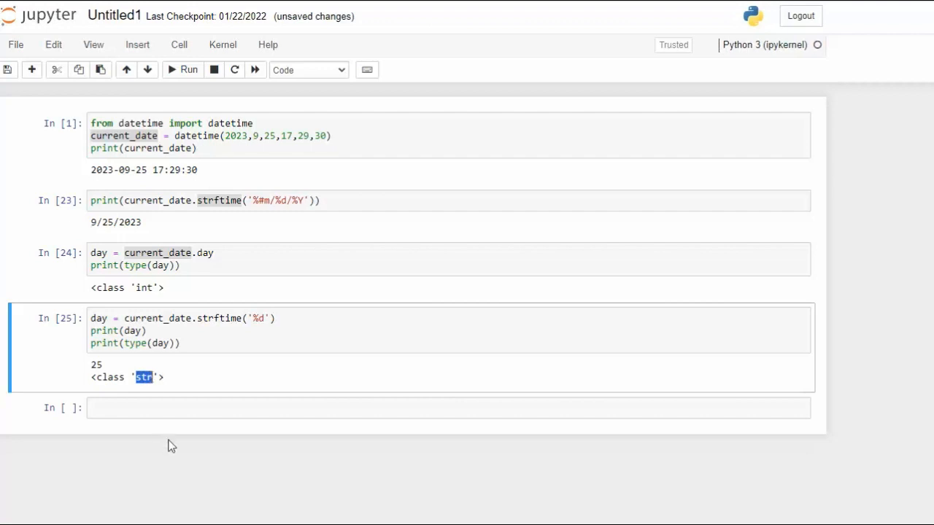
mouse_move(227, 272)
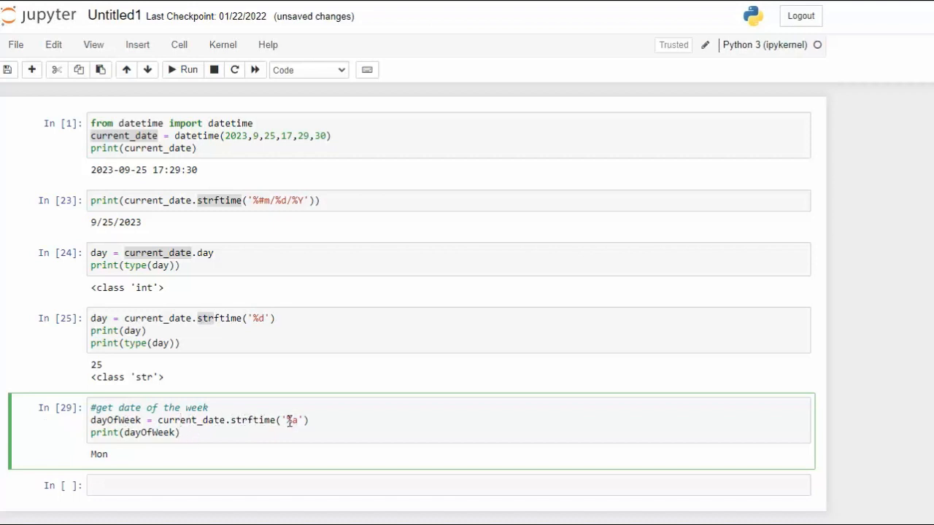
mouse_move(146, 428)
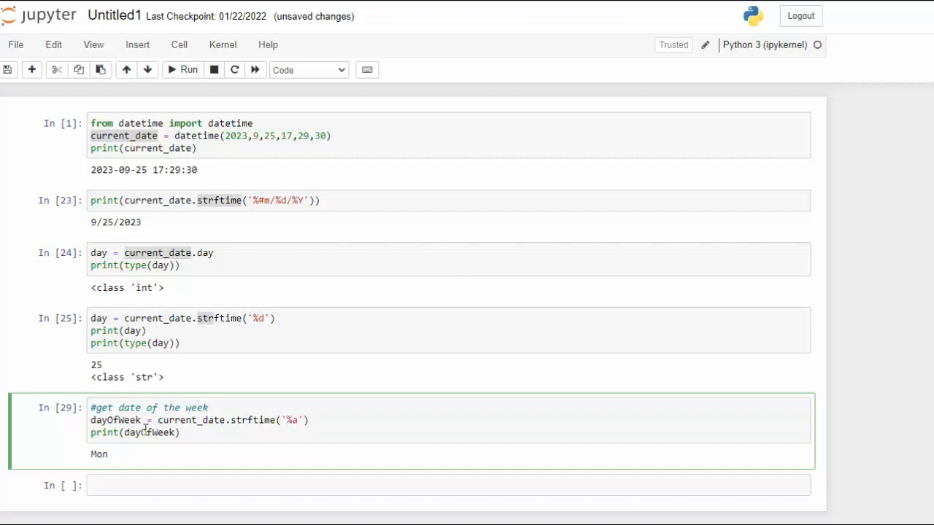
Switch the weekday code to %A to print Monday, then edit the month format to '%B %A'
double_click(98, 454)
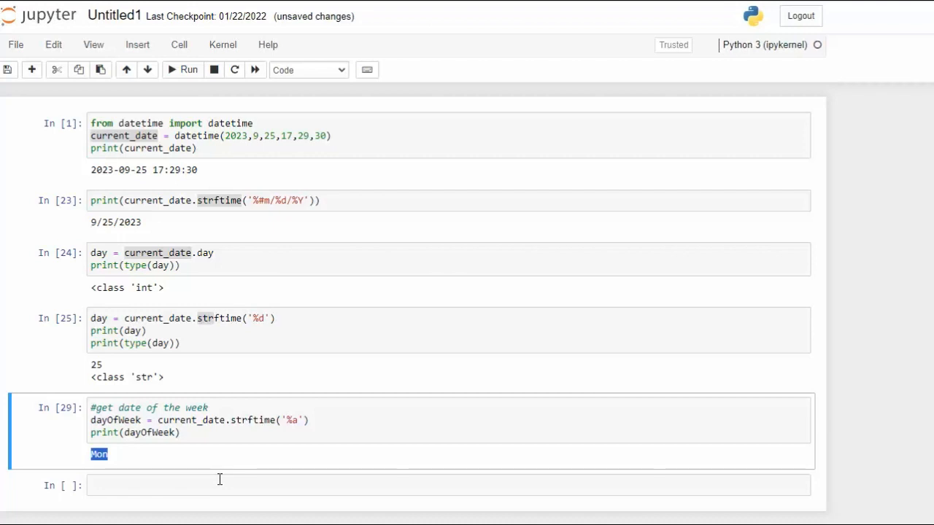
left_click(292, 421)
type("A")
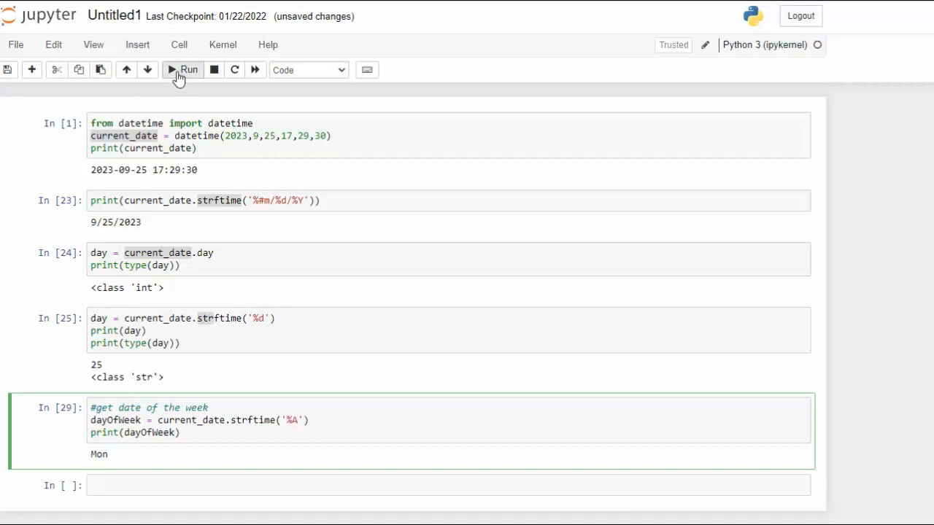
left_click(173, 70)
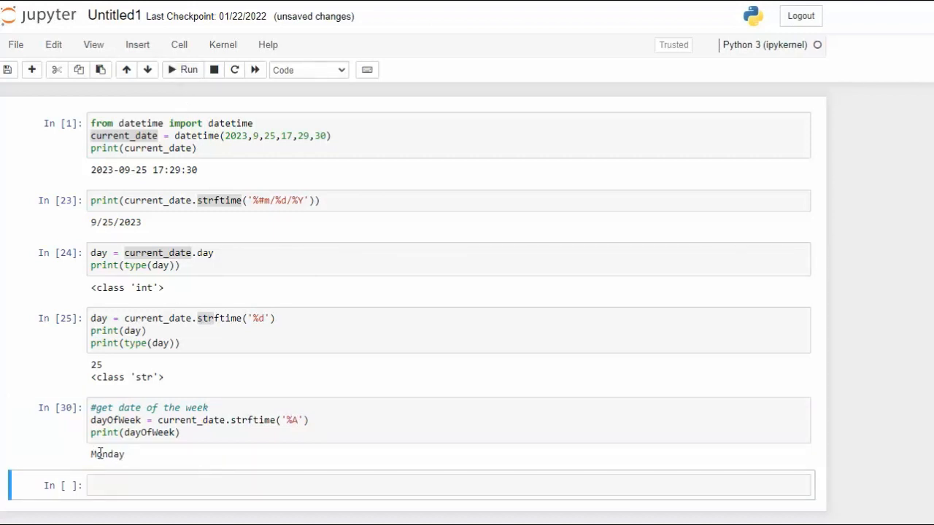
double_click(106, 454)
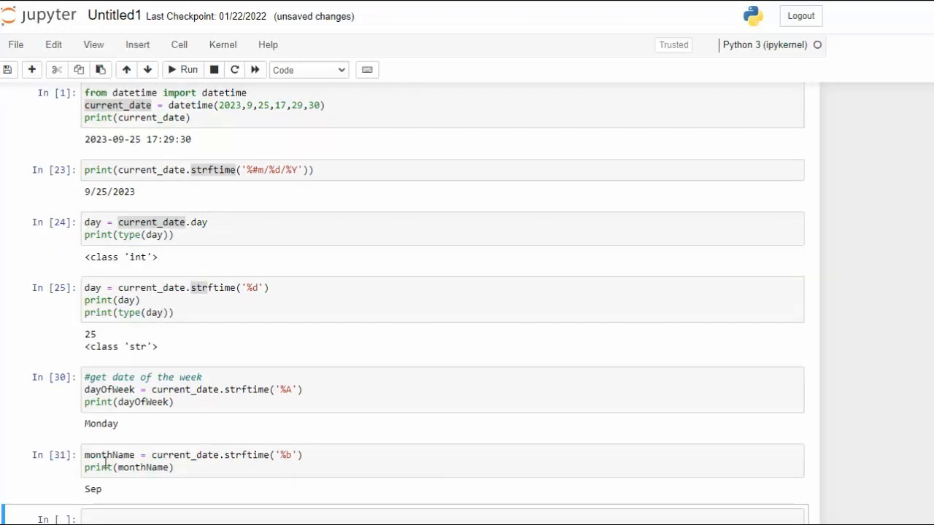
mouse_move(283, 448)
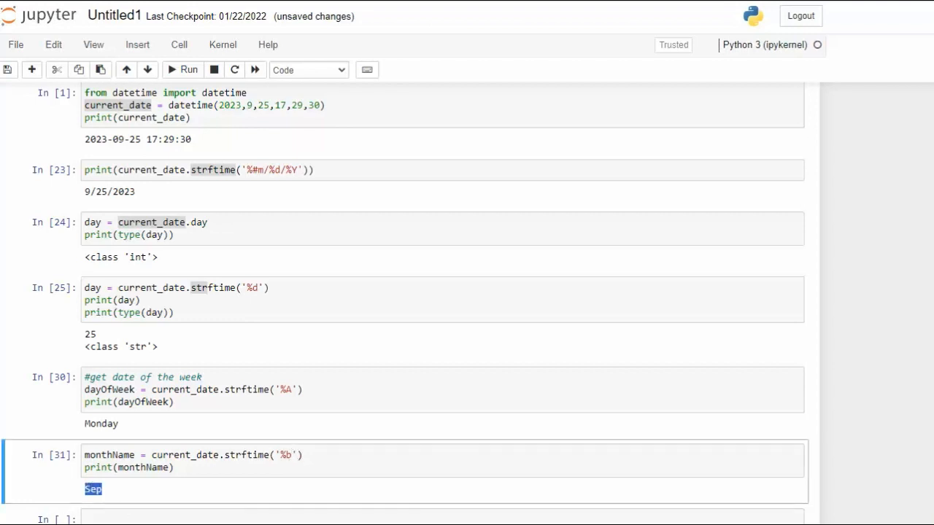
mouse_move(158, 519)
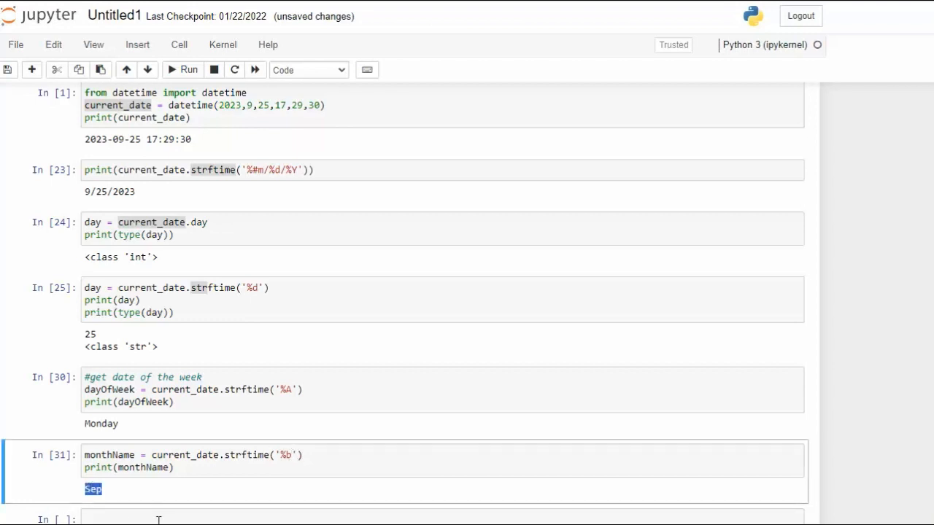
mouse_move(204, 469)
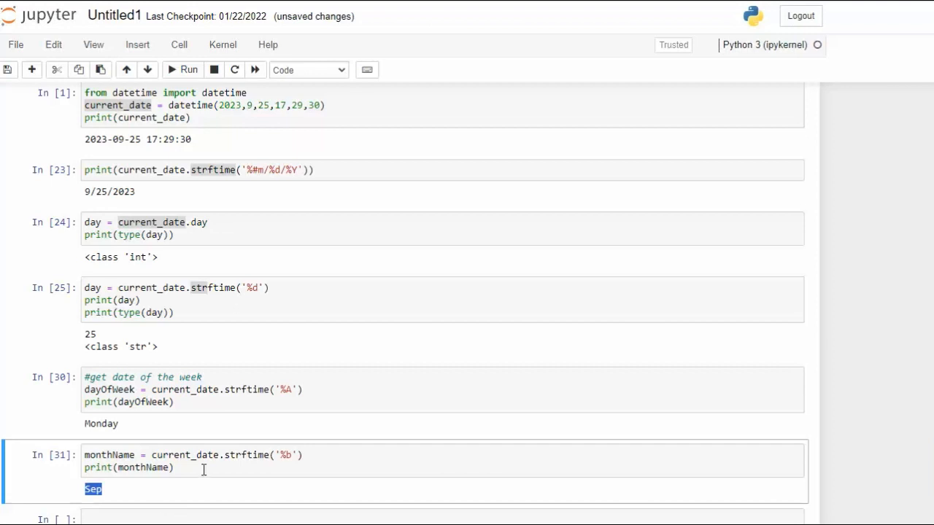
left_click(291, 455)
type("B")
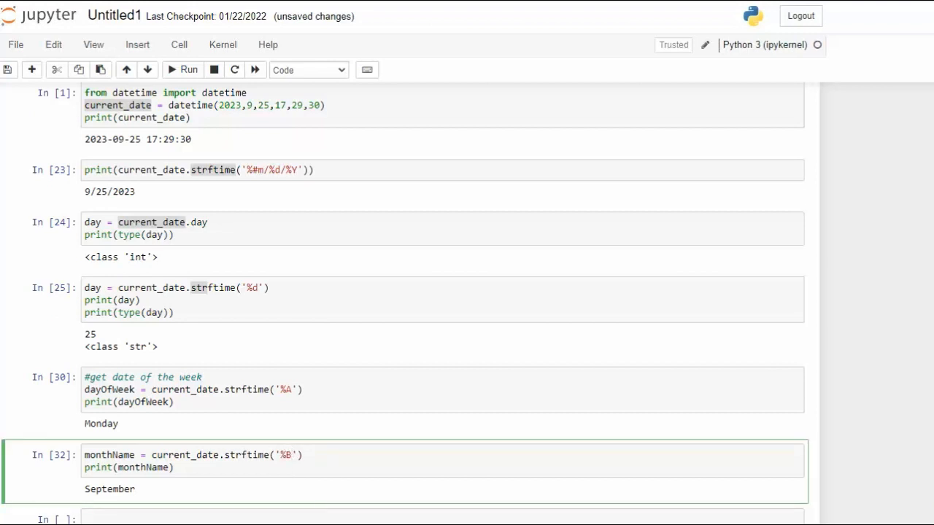
type("%A")
left_click(443, 519)
type("julian = current_date.strftime('%j')")
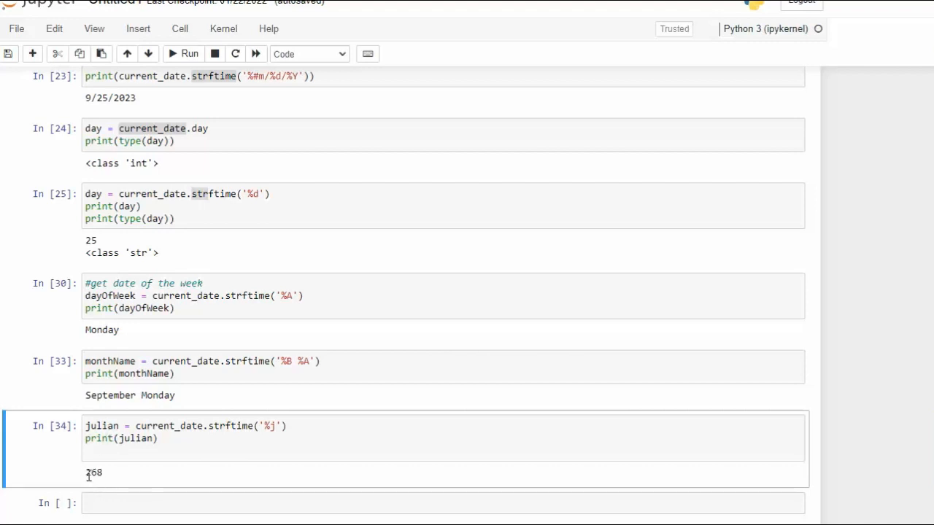
mouse_move(139, 471)
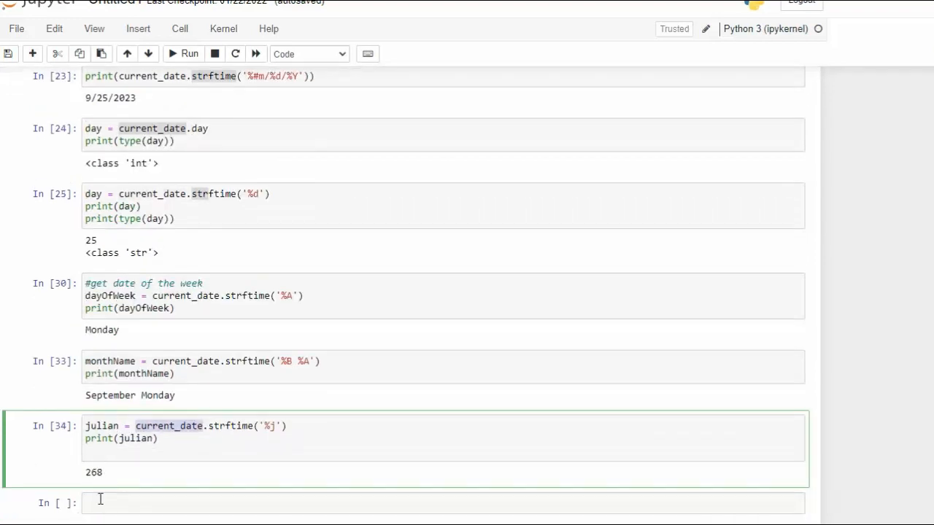
Add a cell computing julian2 = datetime(2023,1,5).strftime('%j')
type("julian2 = datetime(2023,1,5).strftime('%j')")
left_click(443, 504)
type("print(julian2)")
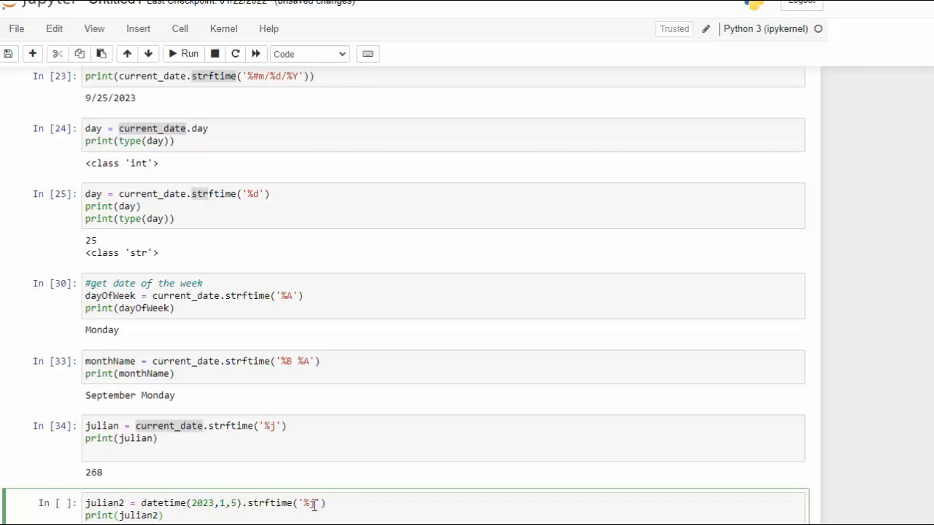
scroll("down", 3)
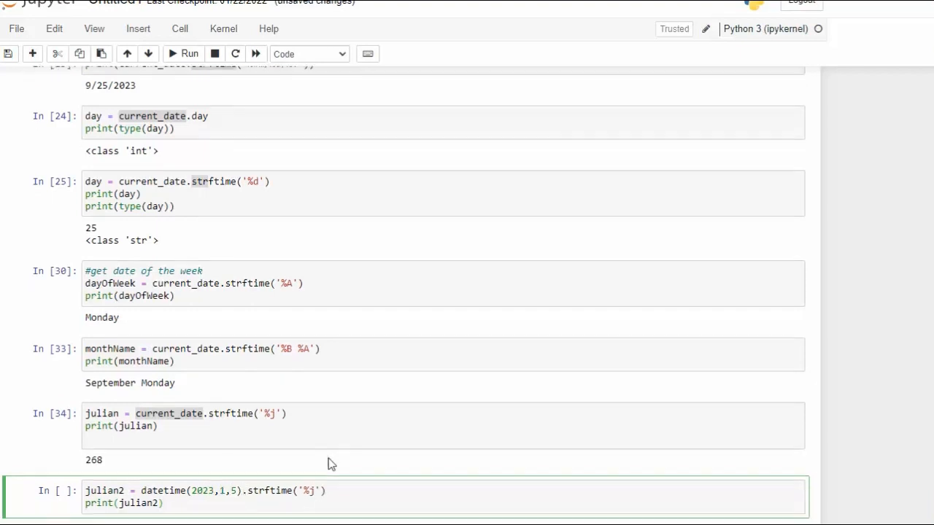
left_click(166, 506)
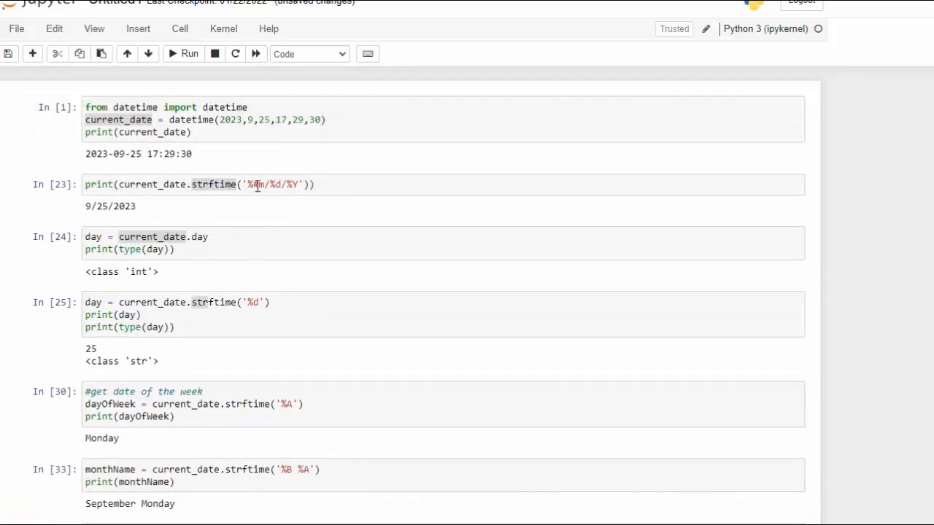
Change it to '%#j' to print 5, and type a Sunday-first week comment
scroll("down", 3)
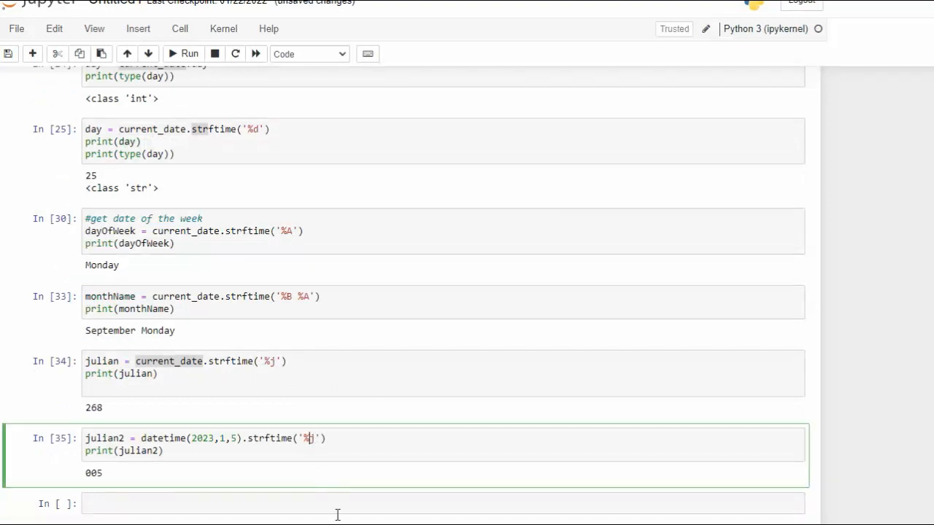
type("#")
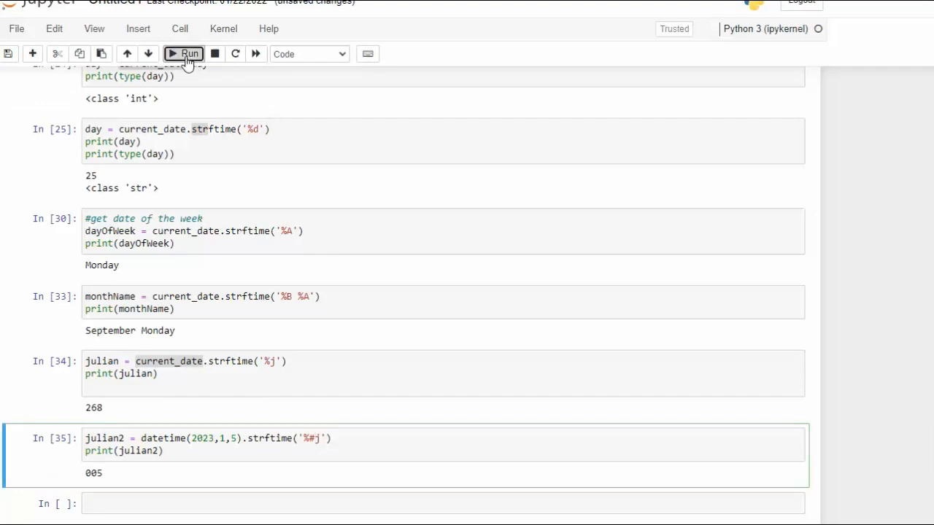
left_click(182, 54)
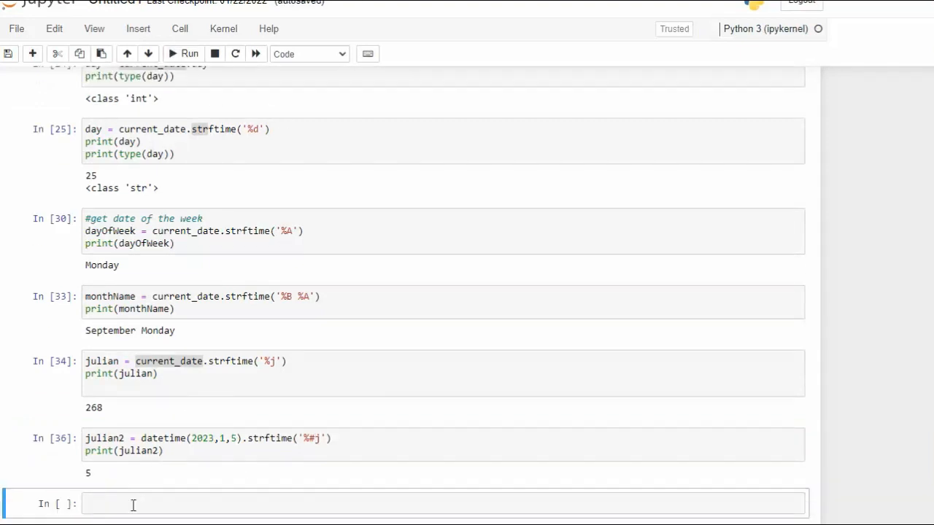
type("#(Sunday as the first day of the week)")
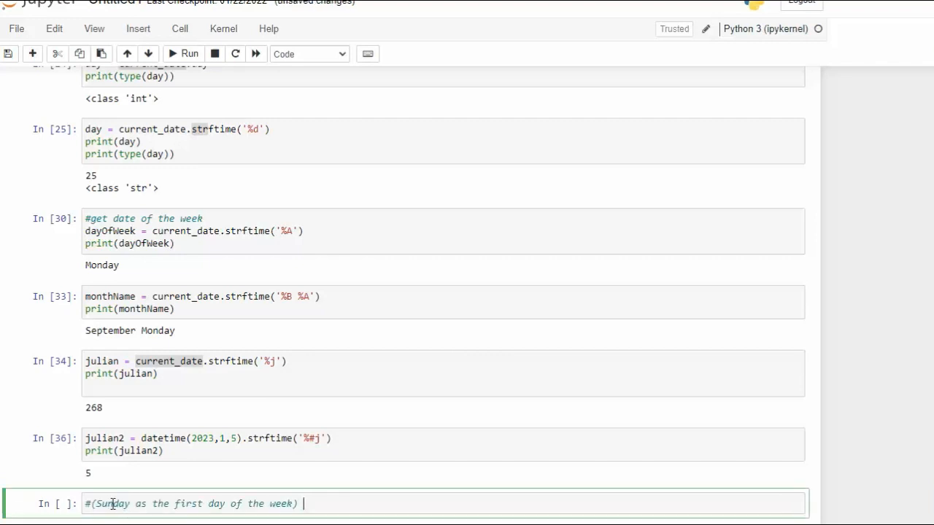
mouse_move(134, 505)
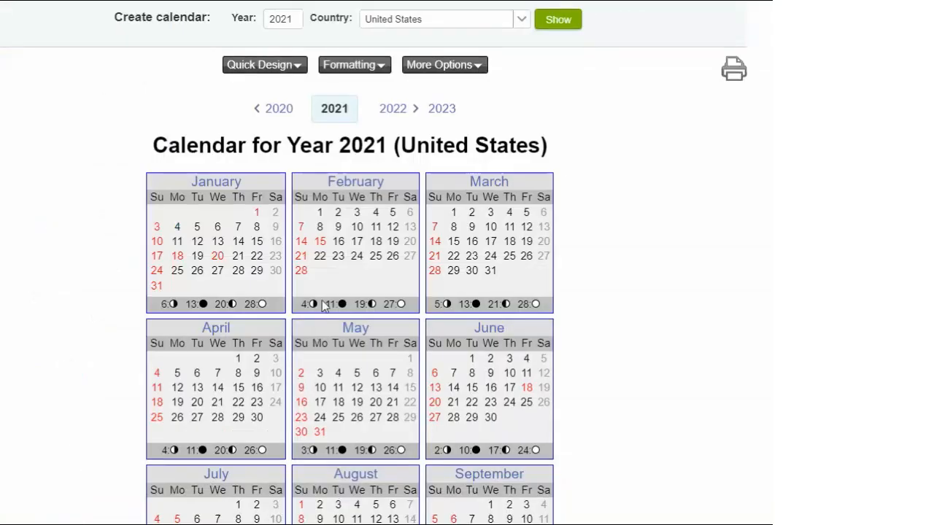
mouse_move(352, 153)
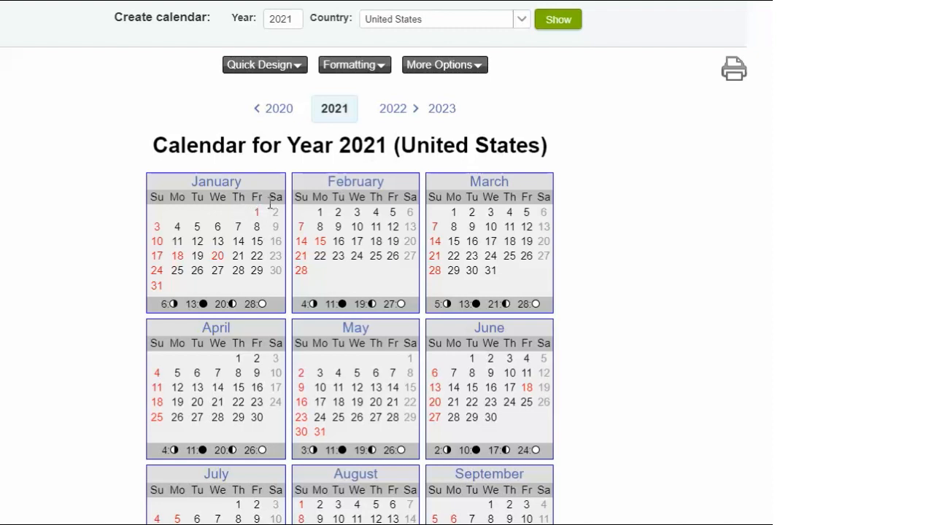
mouse_move(256, 212)
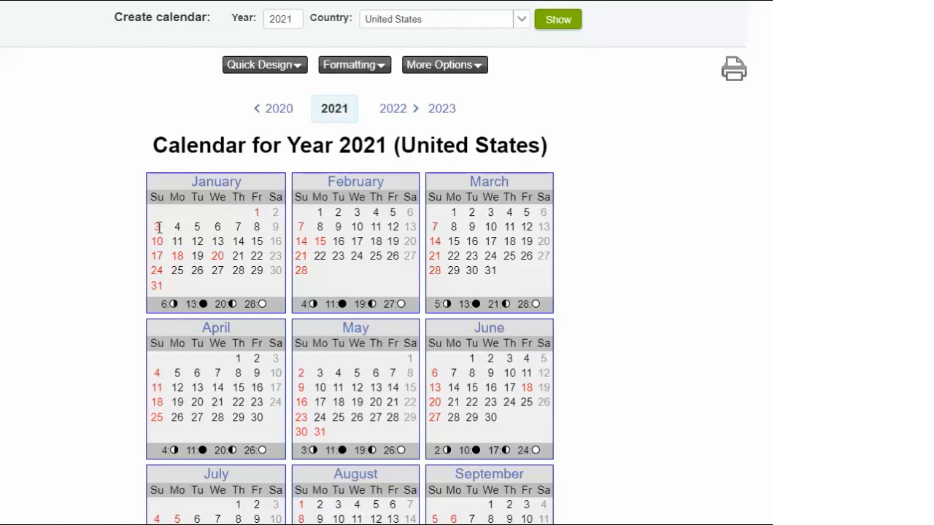
mouse_move(159, 228)
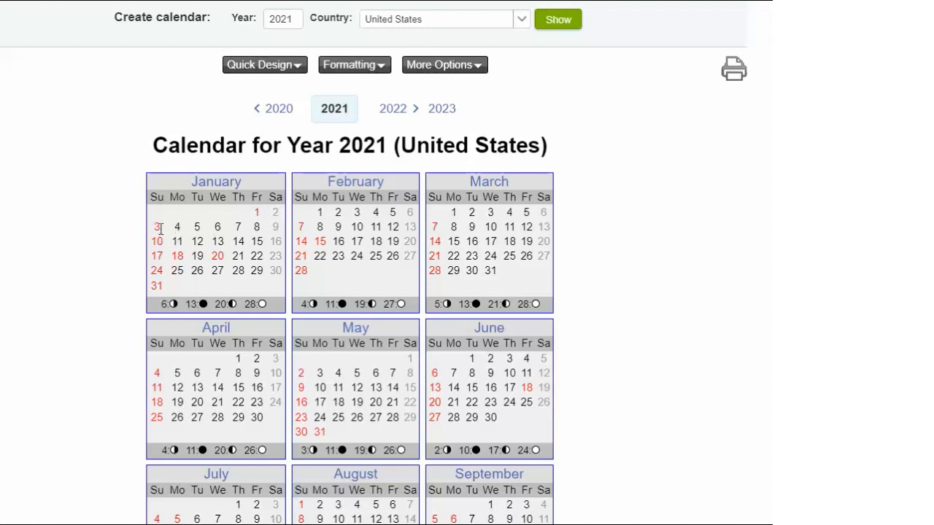
mouse_move(164, 234)
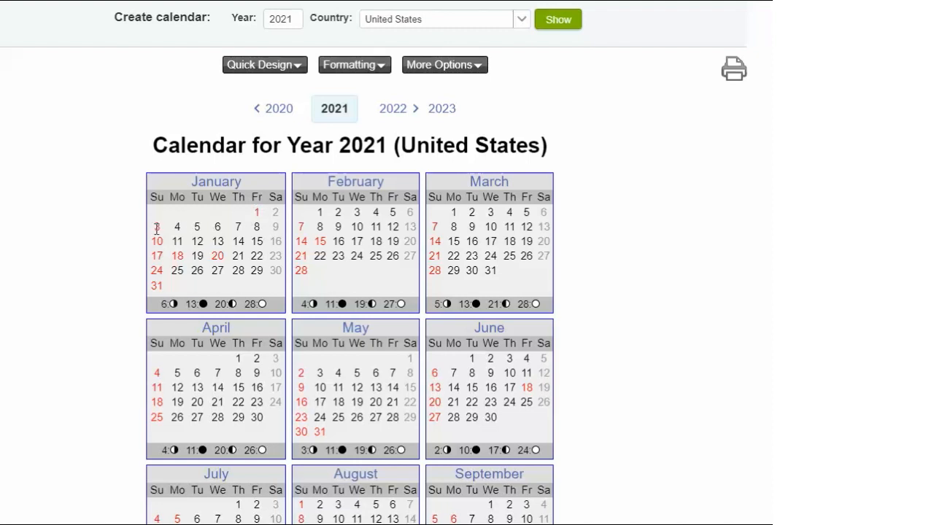
mouse_move(256, 226)
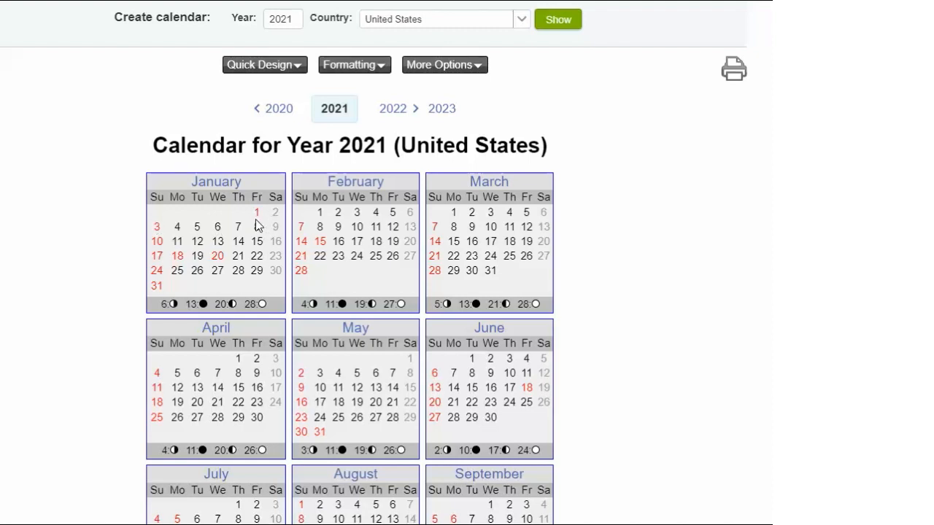
mouse_move(273, 216)
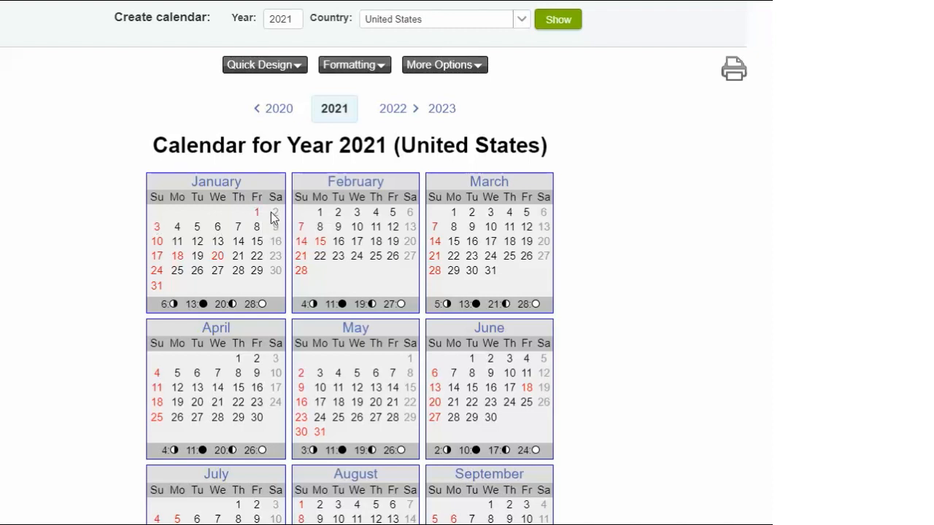
mouse_move(252, 244)
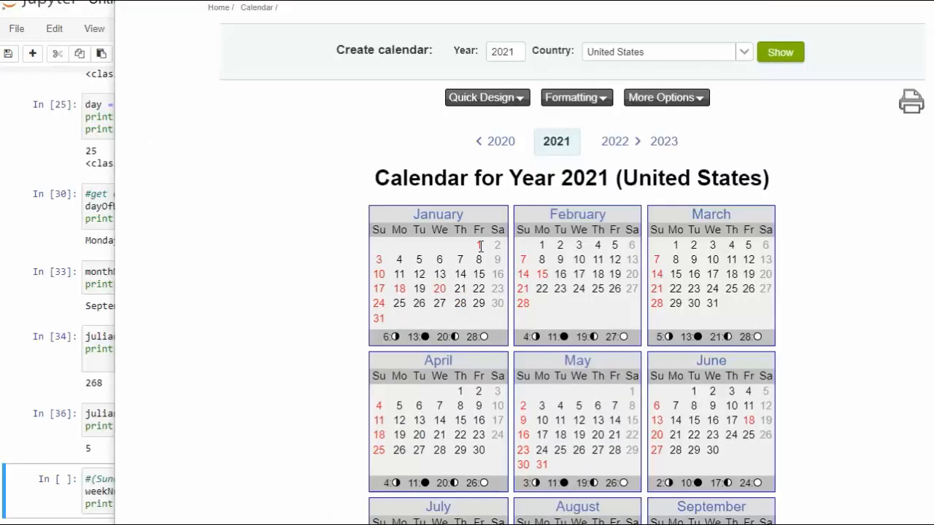
mouse_move(474, 242)
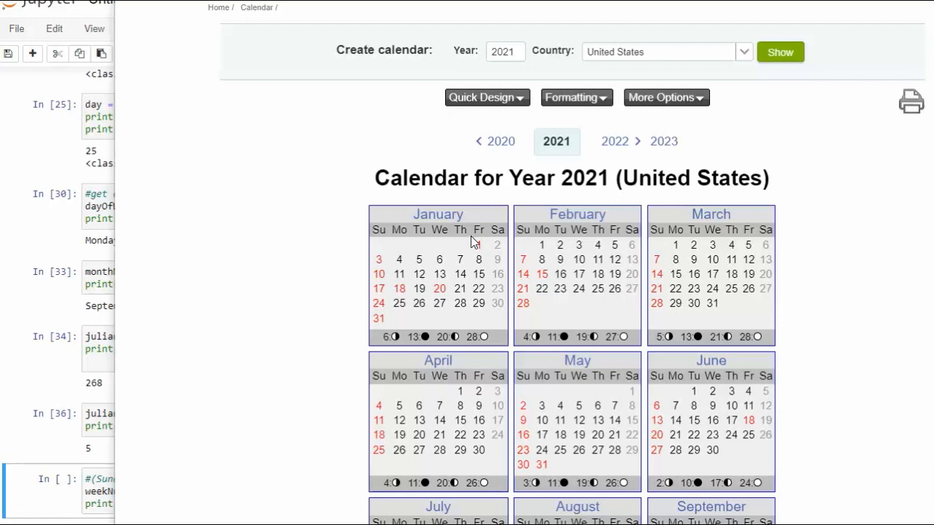
mouse_move(497, 232)
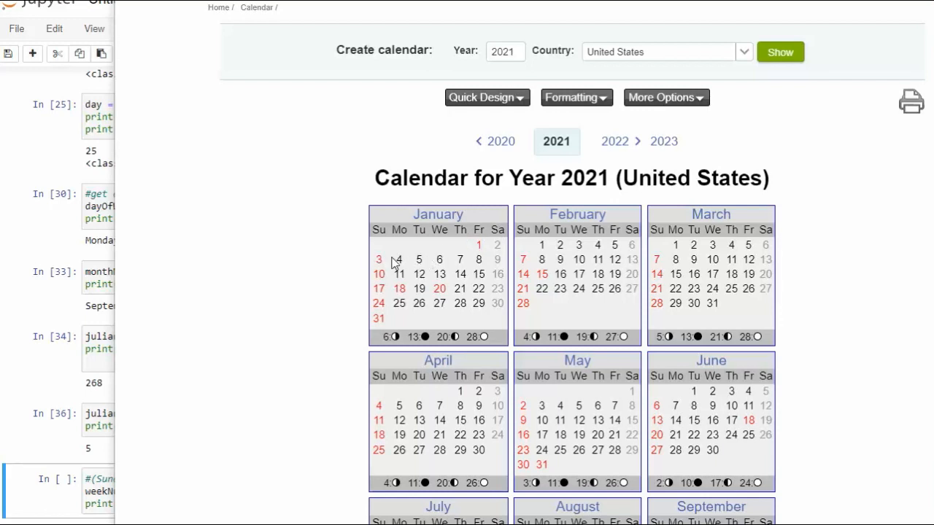
mouse_move(453, 290)
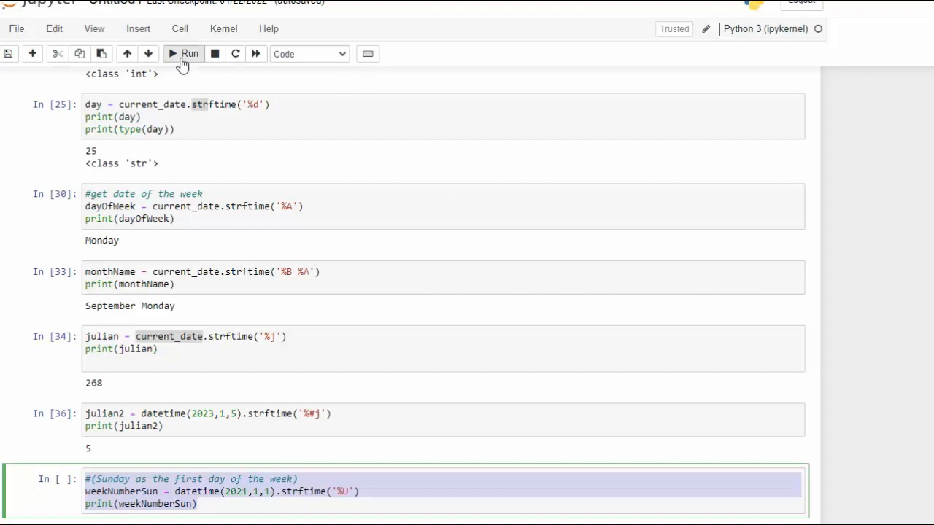
Rerun the week-number cell with datetime(2021,1,3) and '%#U', printing 1
left_click(184, 53)
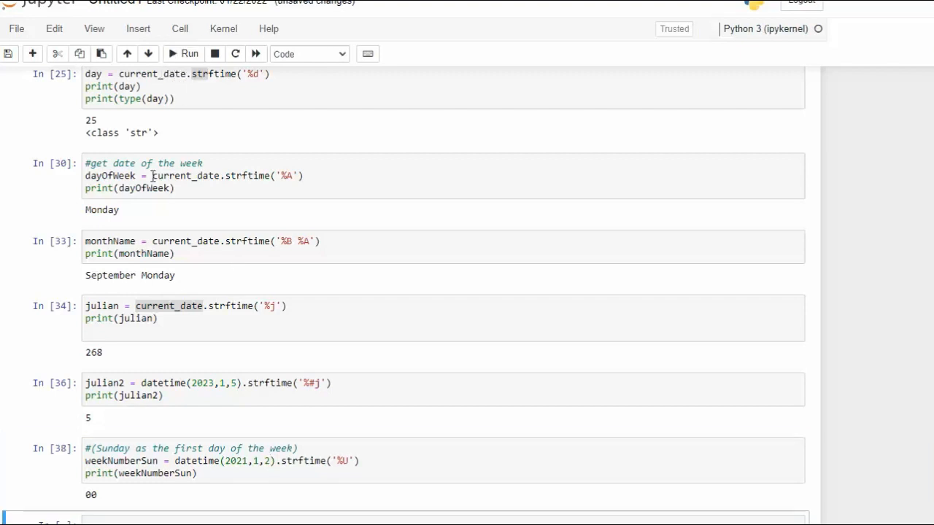
left_click(269, 461)
type("3")
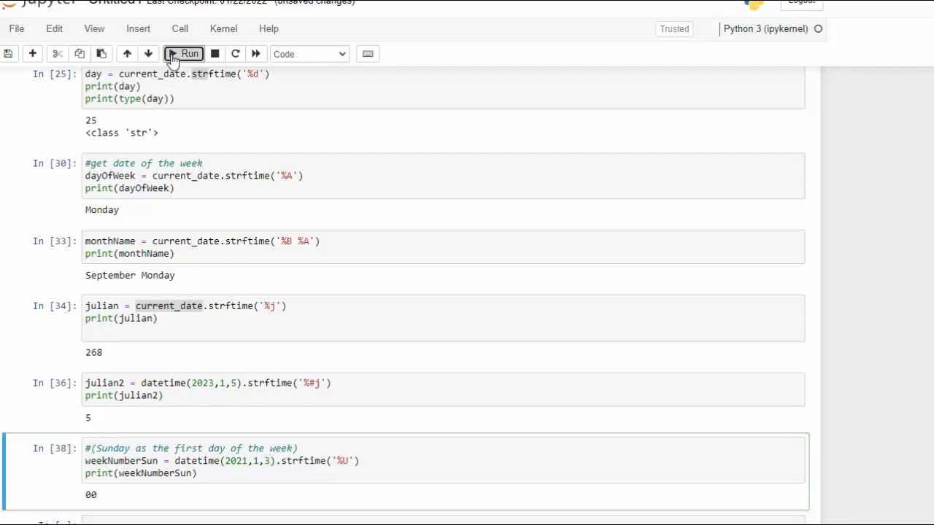
left_click(184, 53)
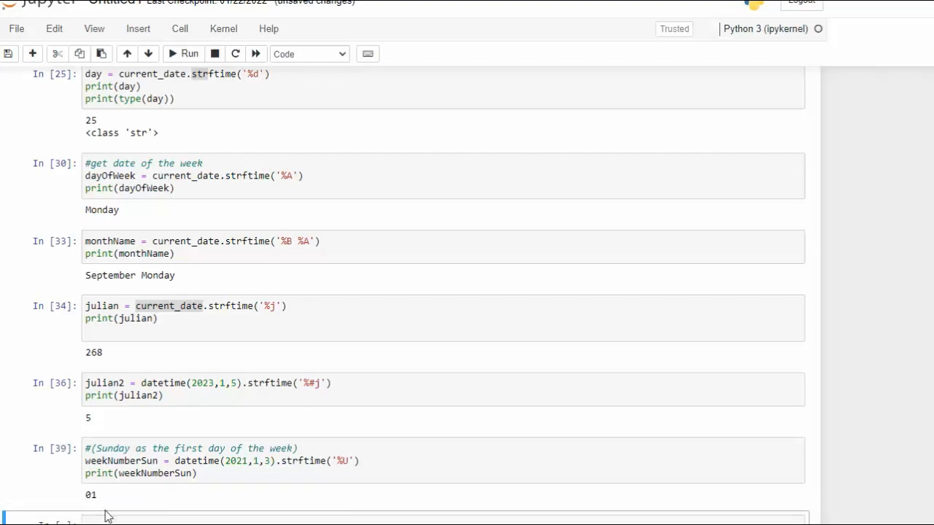
mouse_move(344, 462)
type("#")
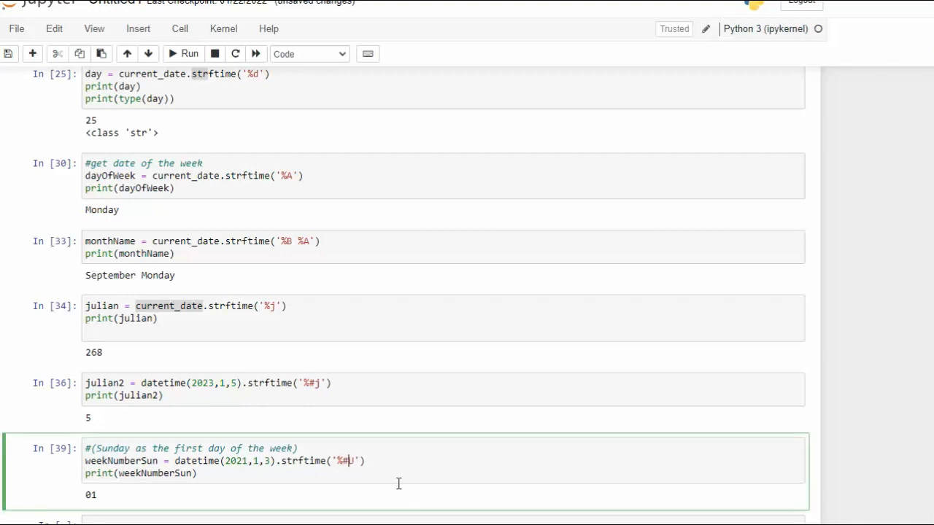
left_click(184, 53)
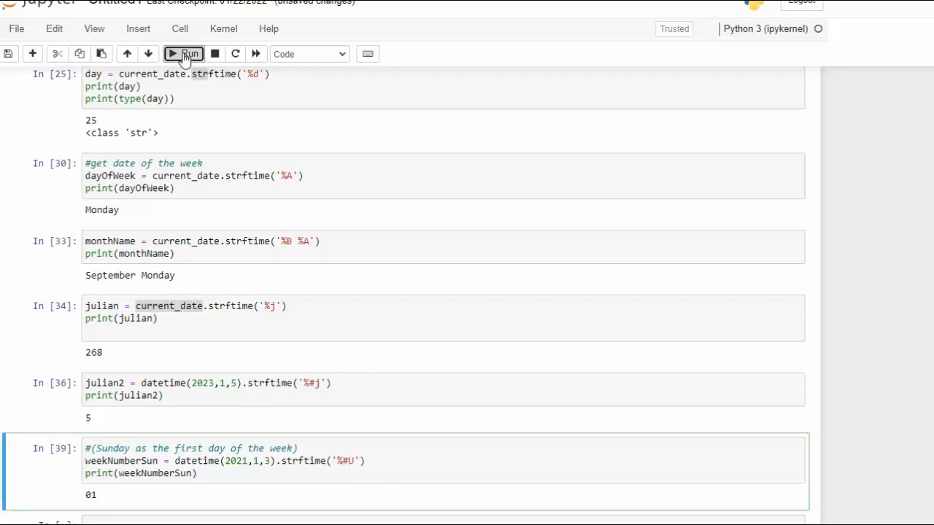
left_click(173, 53)
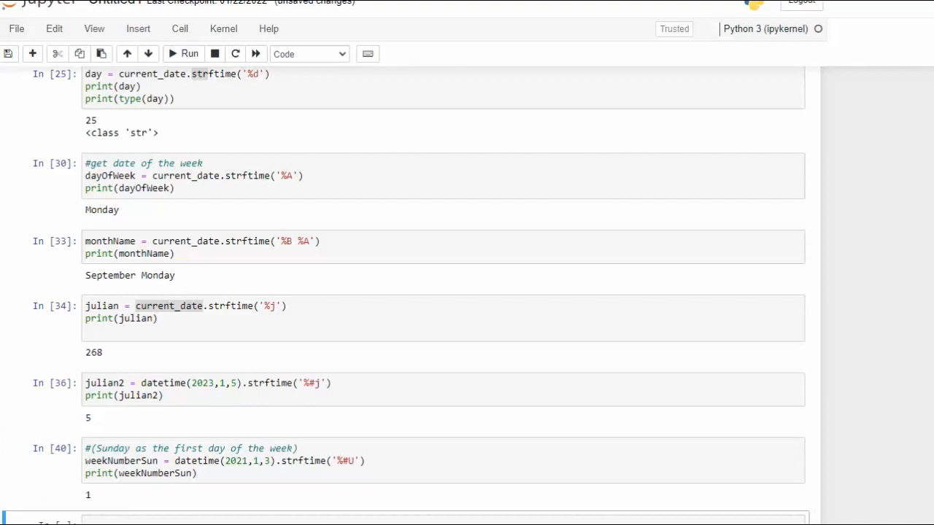
scroll("down", 3)
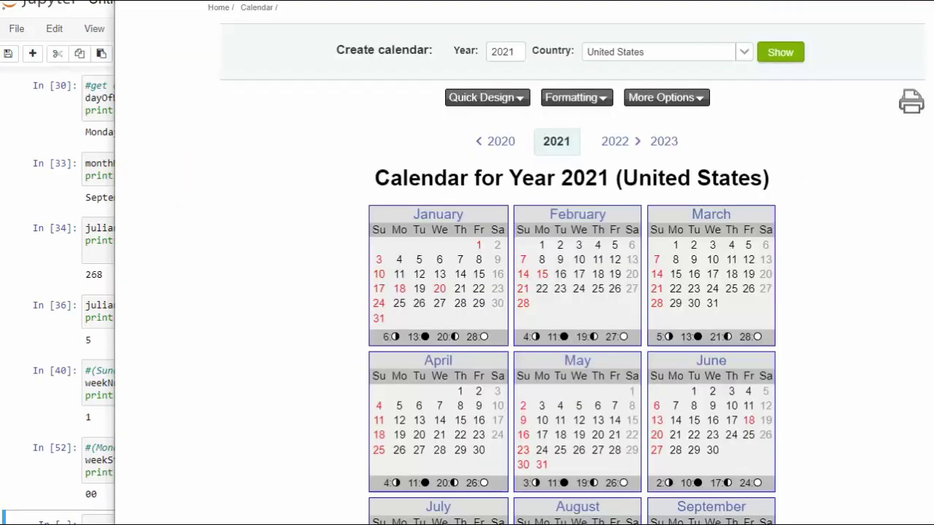
mouse_move(383, 250)
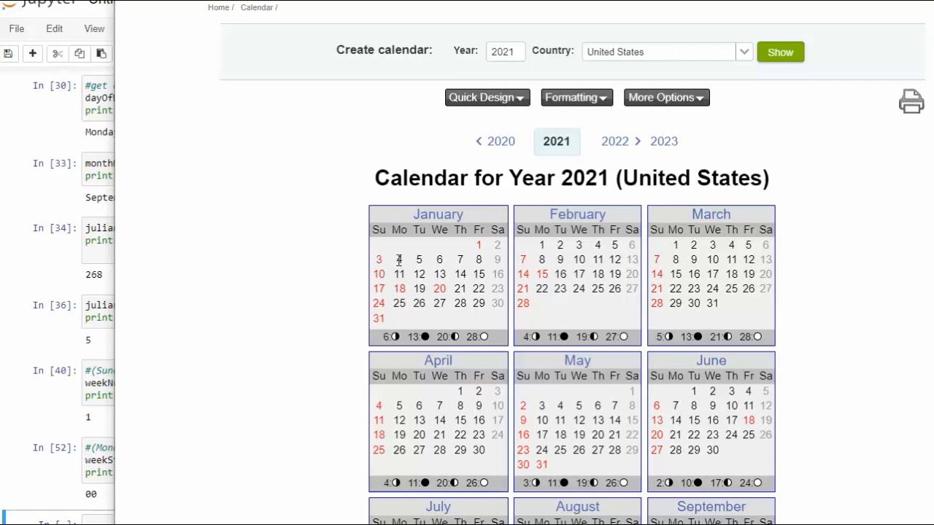
mouse_move(399, 260)
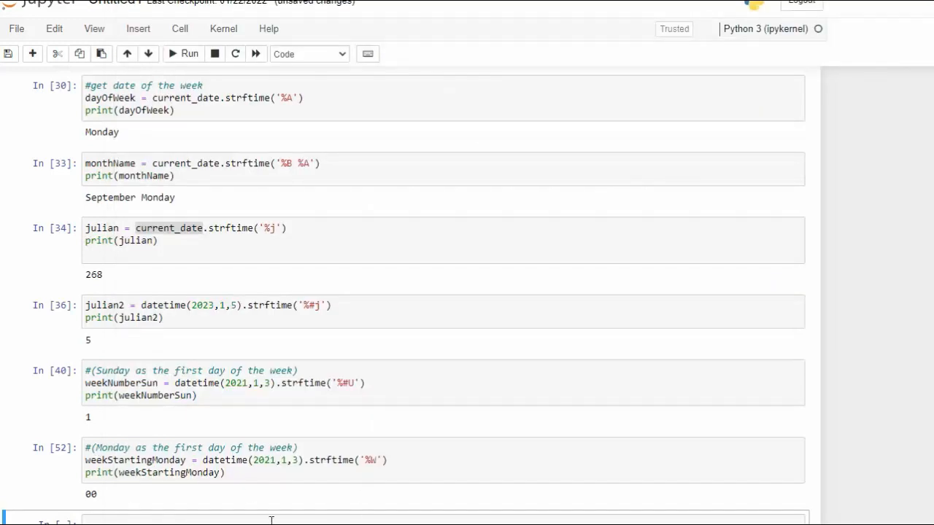
Change the Monday-first cell's date to datetime(2021,1,4) and rerun it, printing 1
scroll("down", 3)
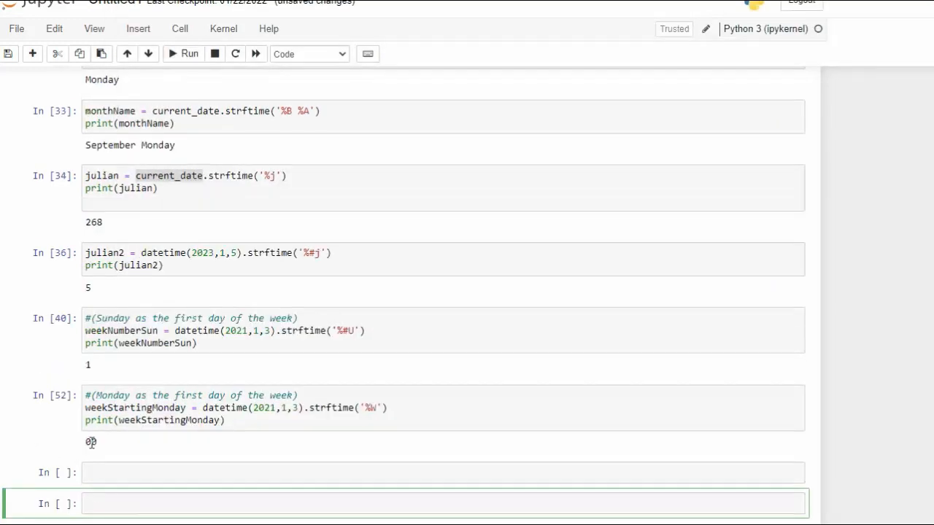
left_click(290, 408)
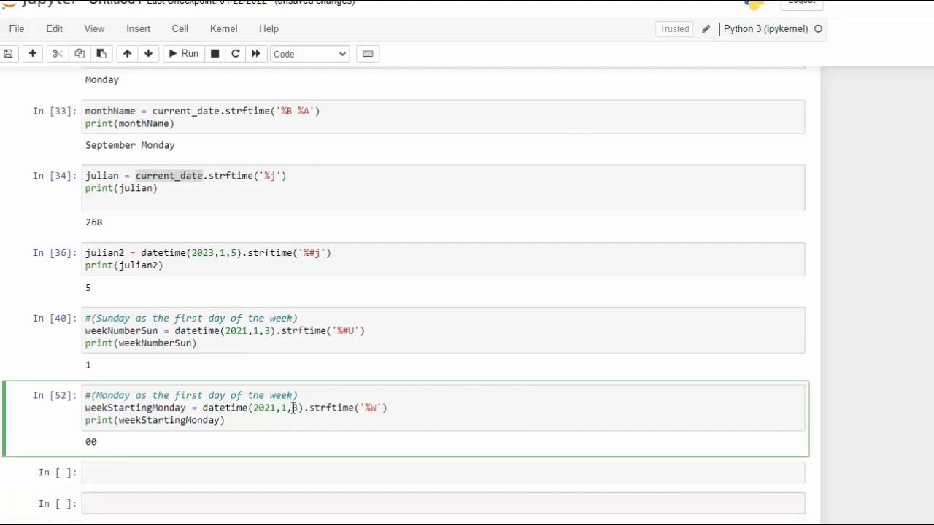
type("4")
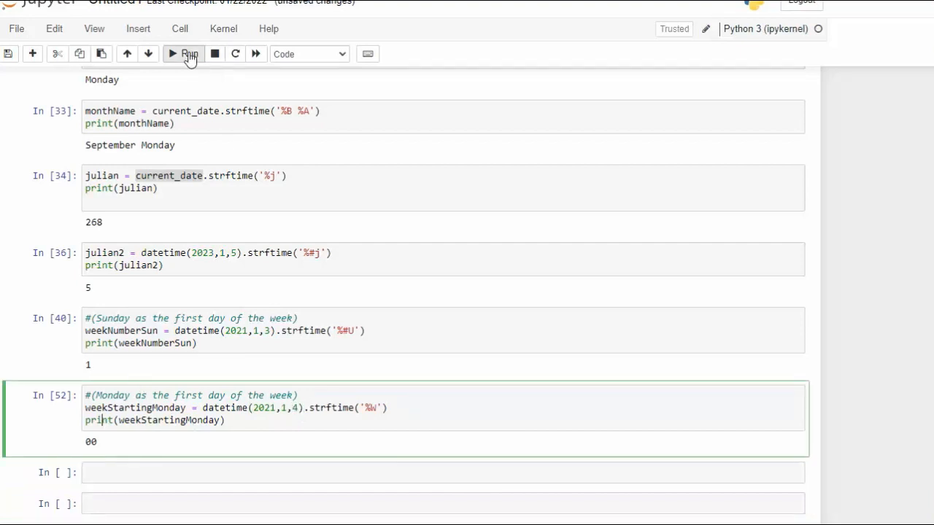
left_click(173, 53)
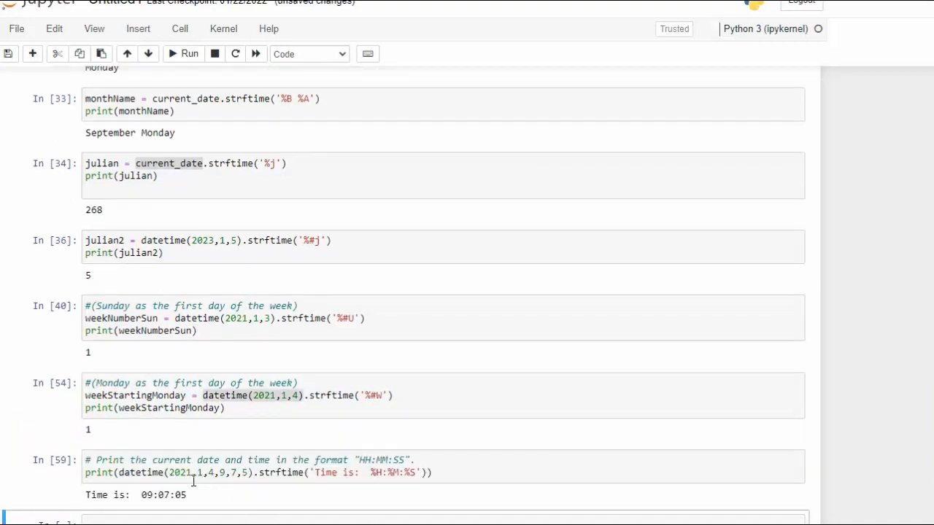
Edit the time format to 'Time is: %#H:%#M:%#S' and rerun, printing 9:7:5
left_click(207, 472)
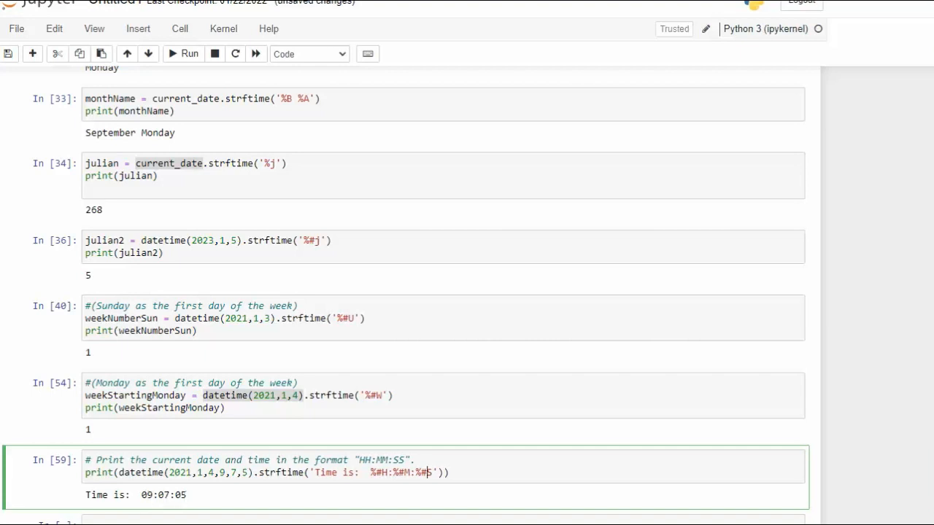
left_click(184, 54)
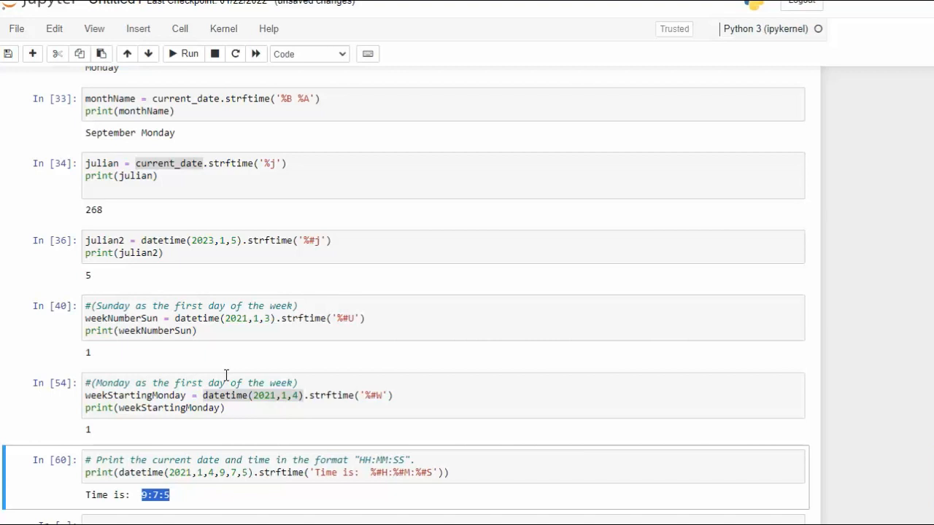
mouse_move(227, 383)
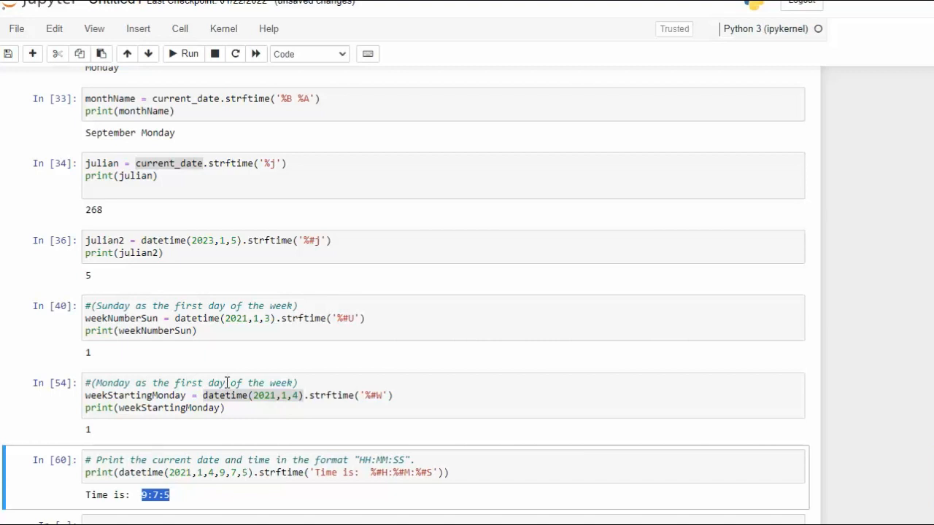